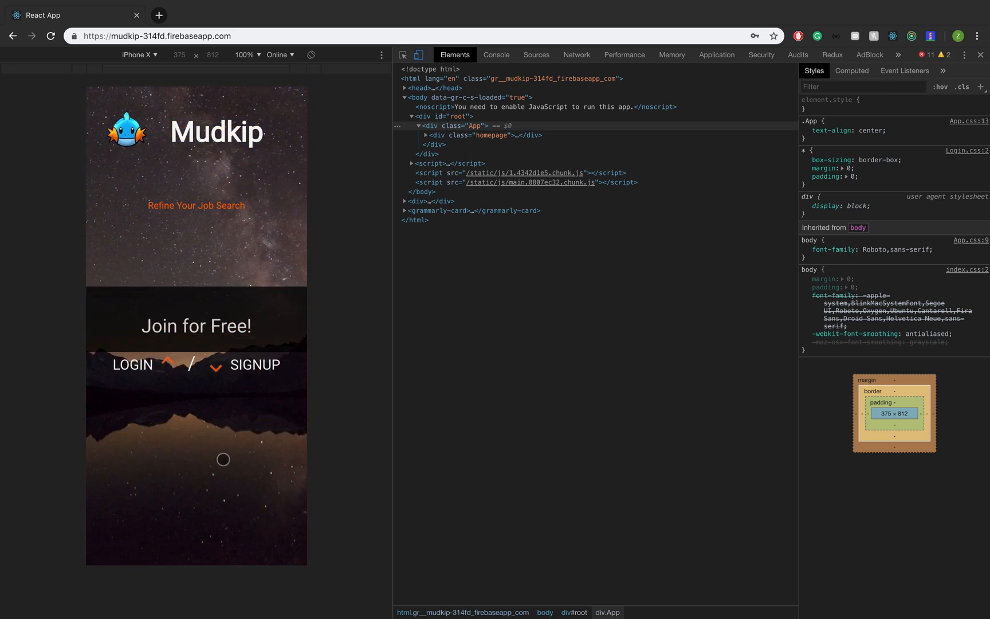
Visit the sign-up page, return home, and enter the demo username and password to log in.
click(258, 364)
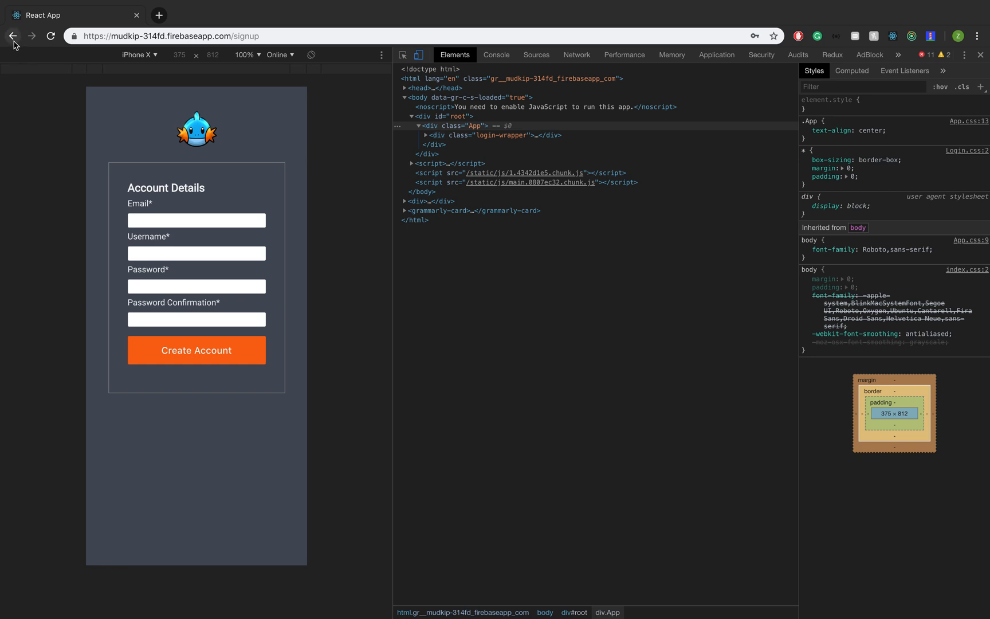
click(12, 36)
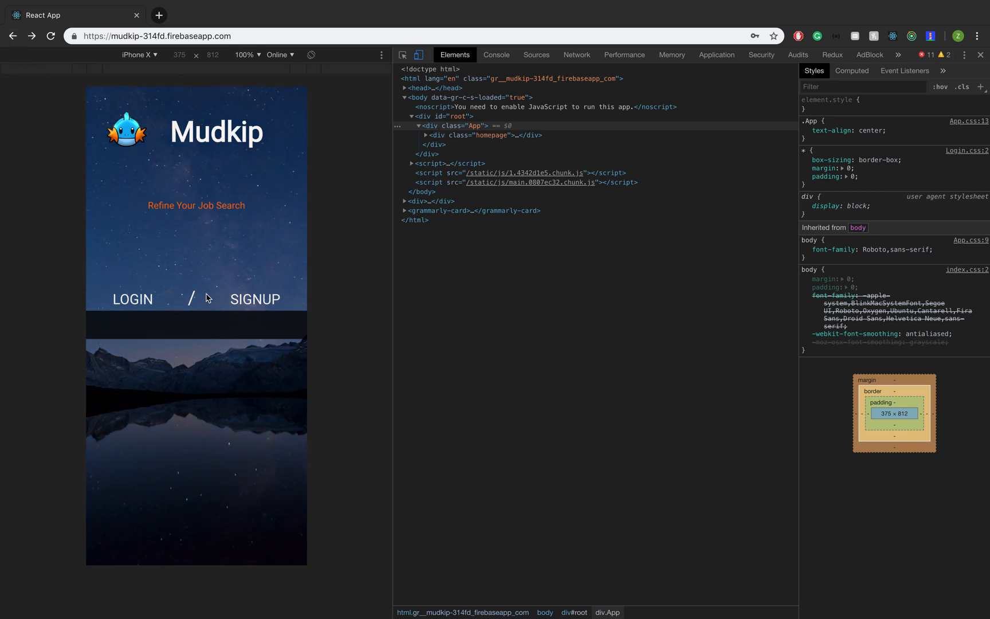
click(133, 298)
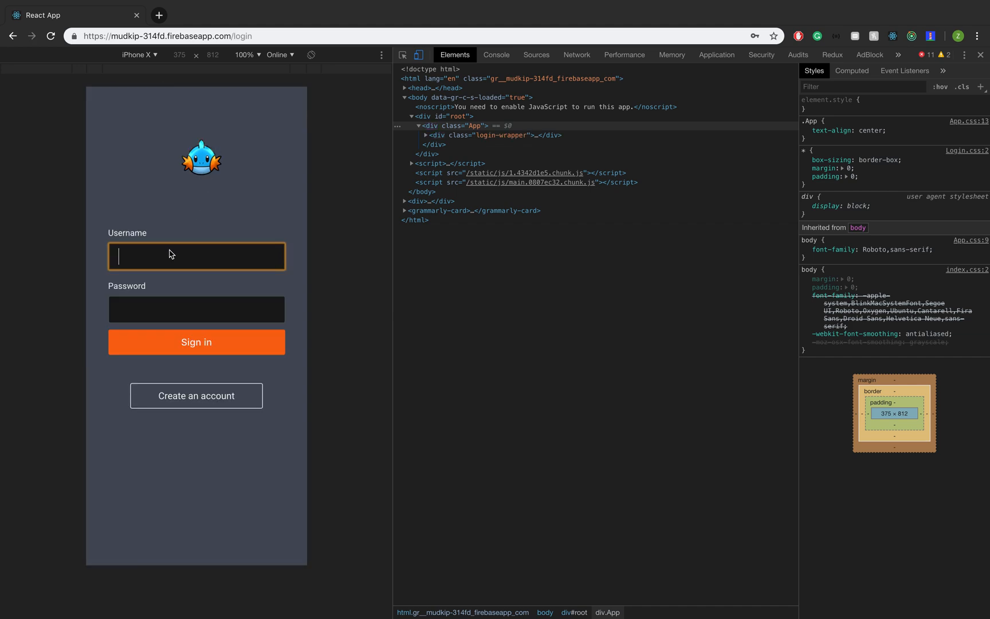
text(deo)
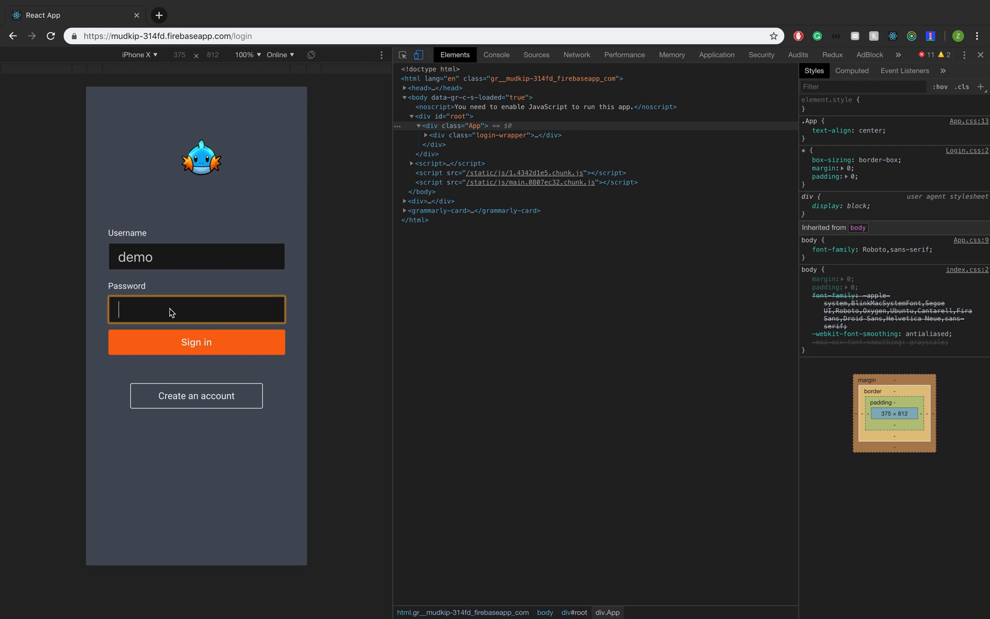
text(password)
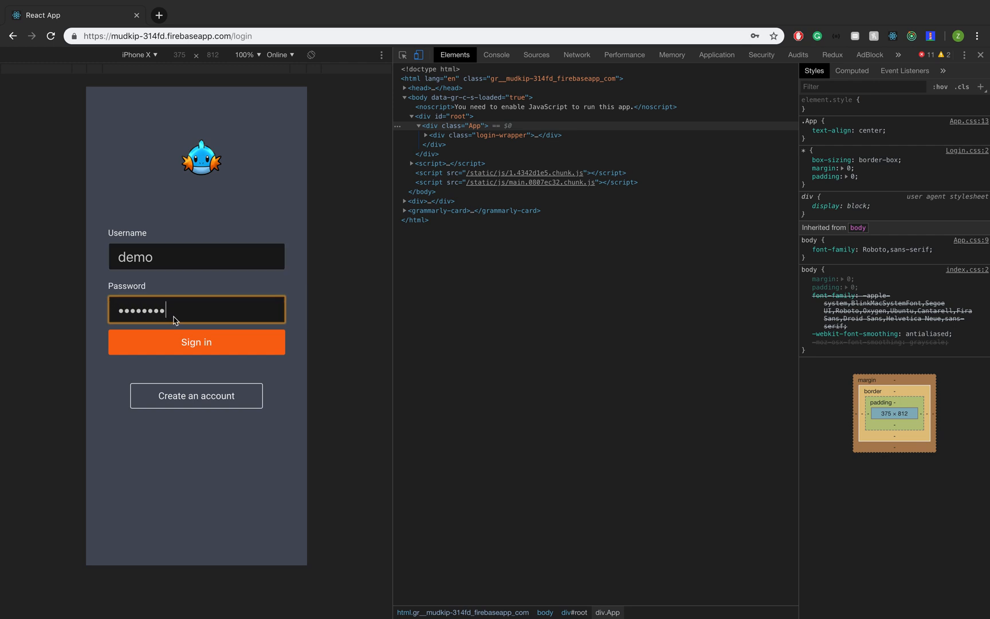
Sign in and save a new job list named List2.
click(196, 341)
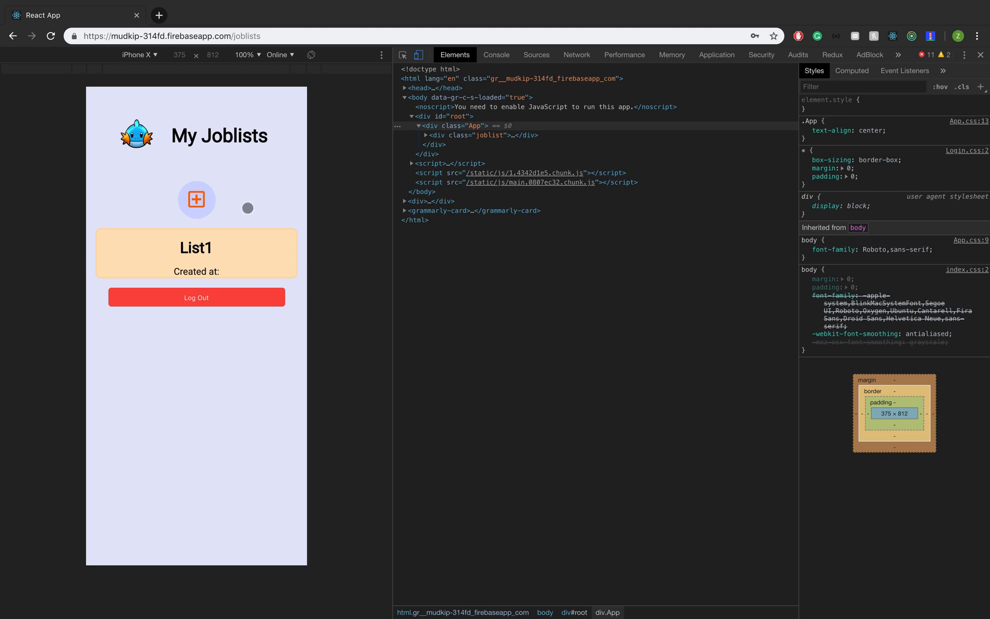
click(197, 199)
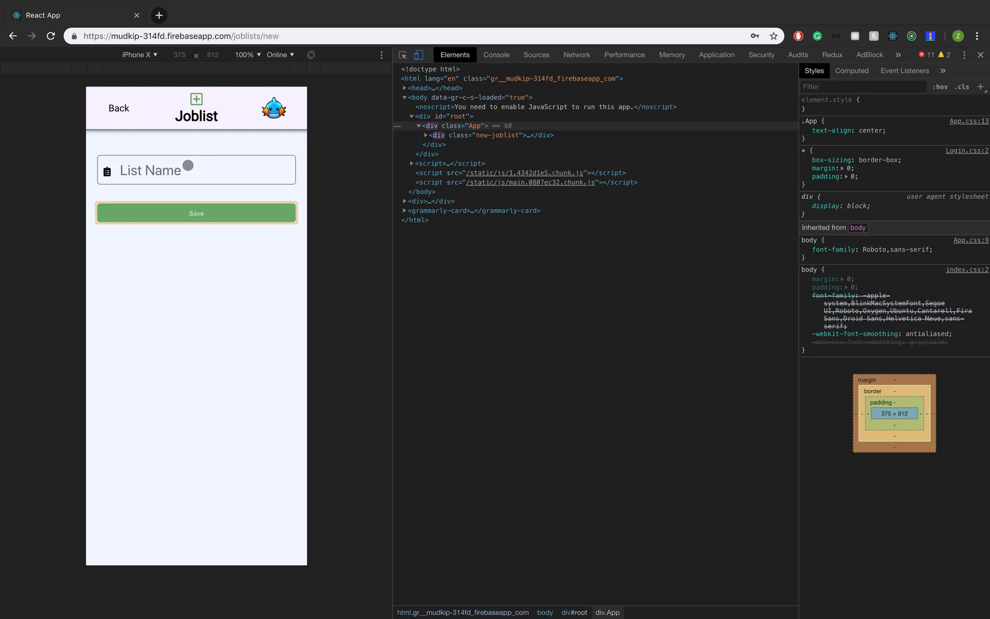
text(List2)
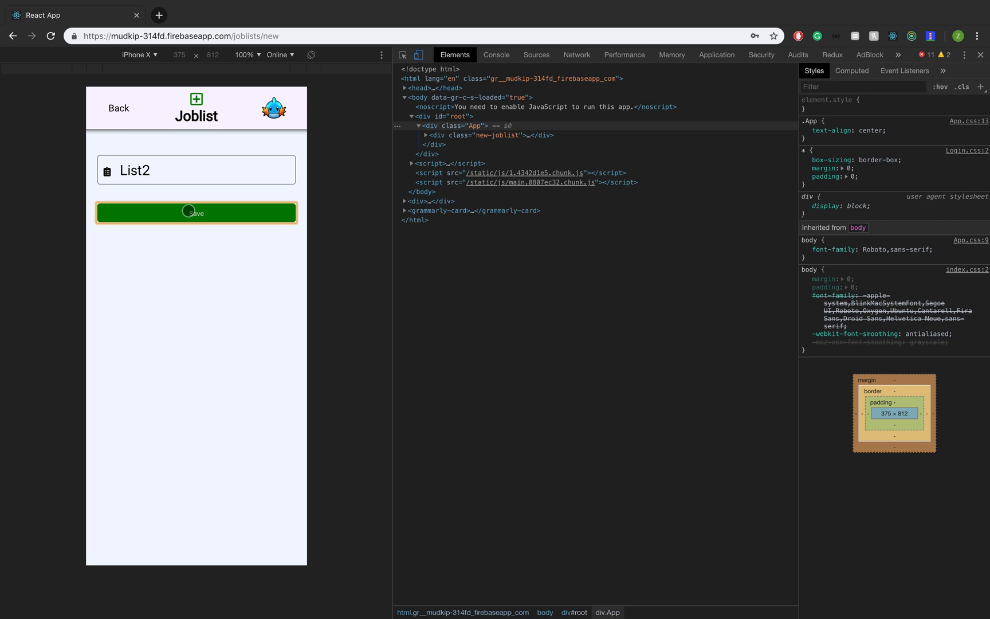
click(196, 212)
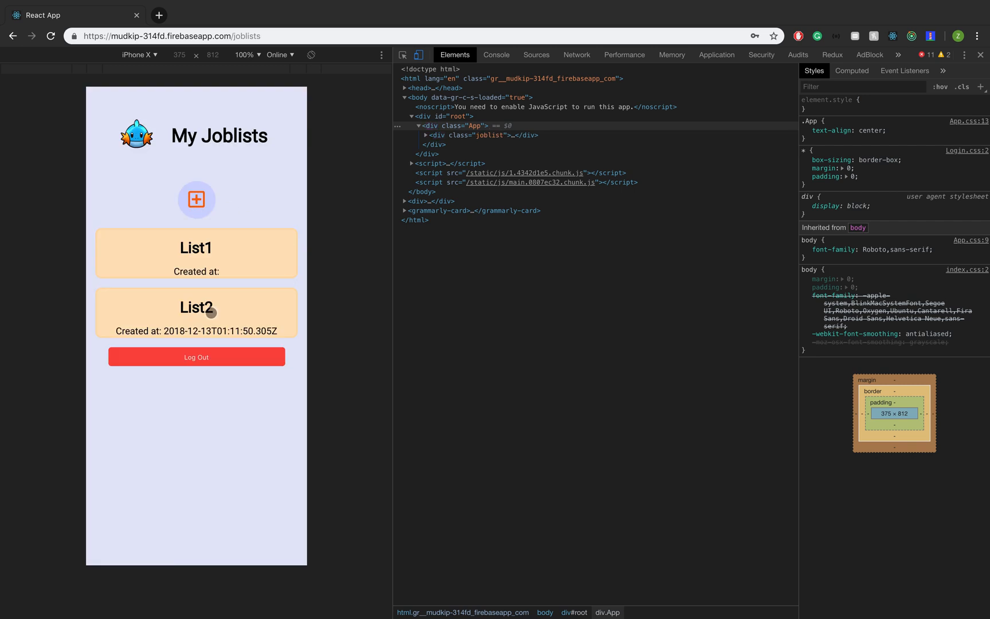
Open the List2 dashboard, then close the Add A Job form without submitting.
click(196, 312)
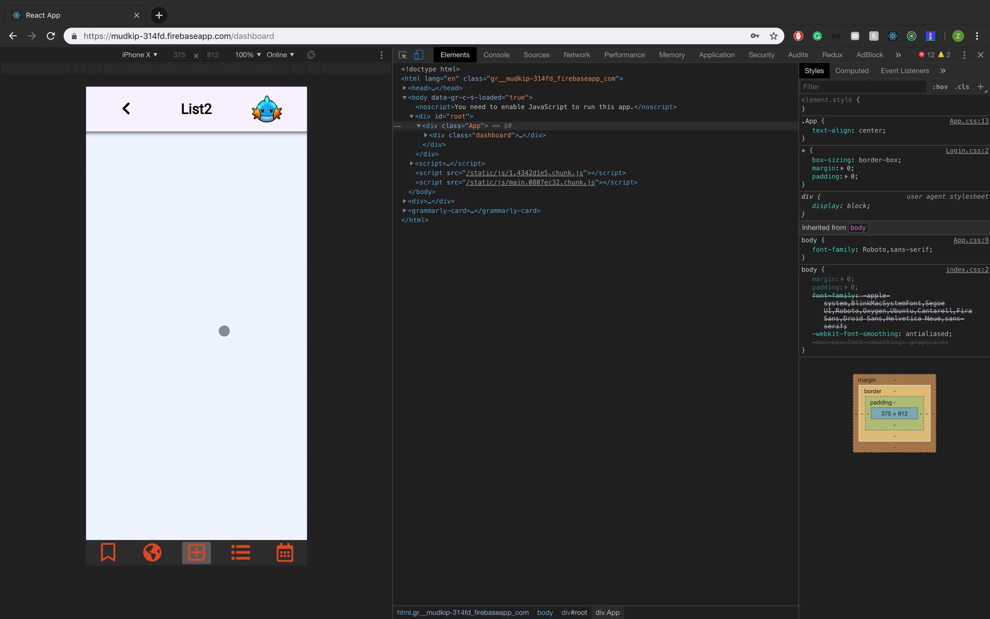
click(195, 551)
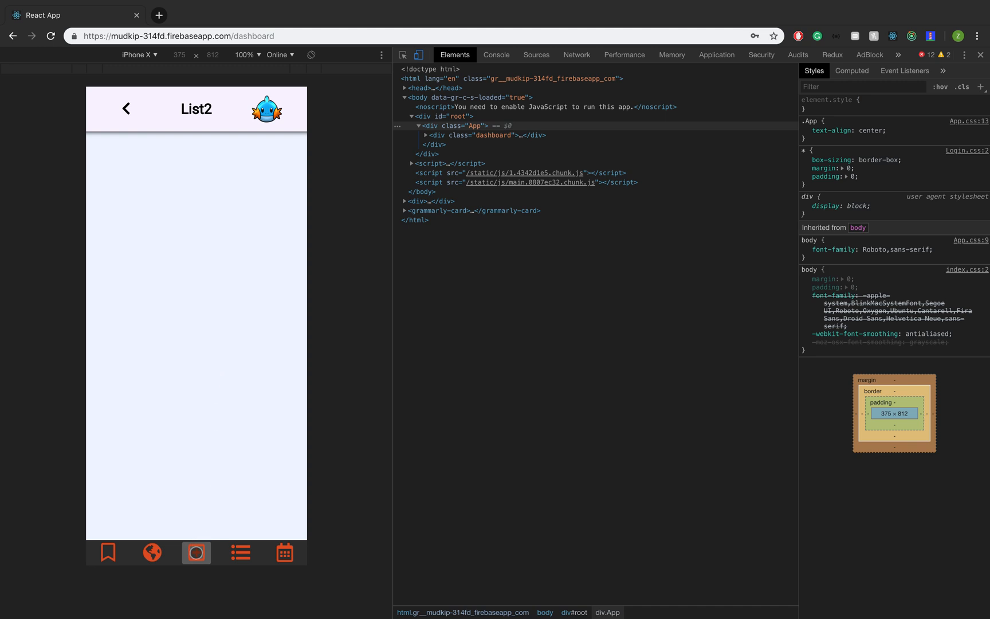
click(196, 553)
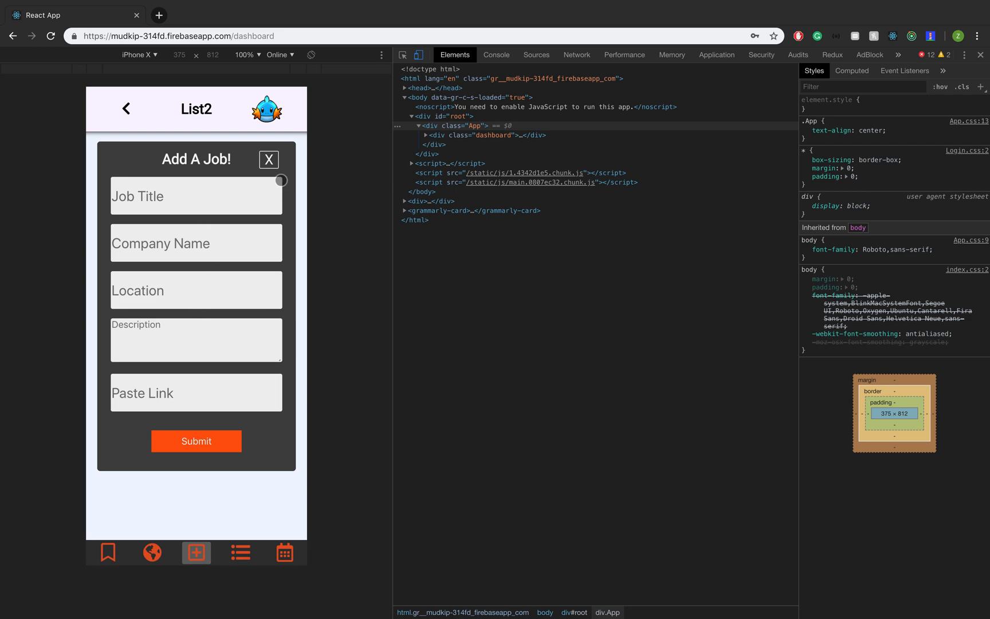
click(268, 159)
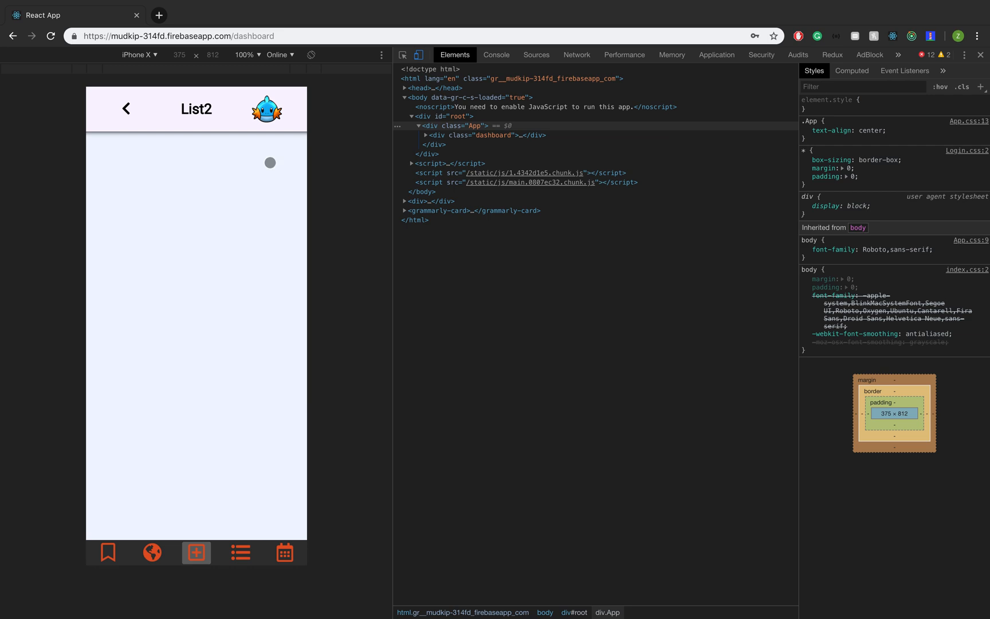
mouse_move(153, 553)
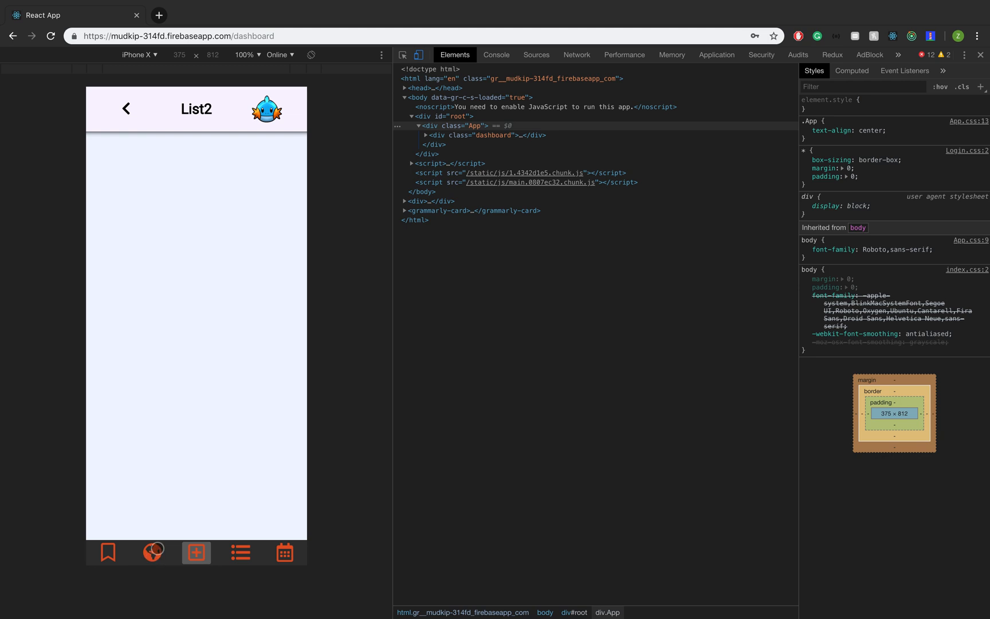
Search postings for 'react' in nyc, New York, and scroll the results.
click(152, 552)
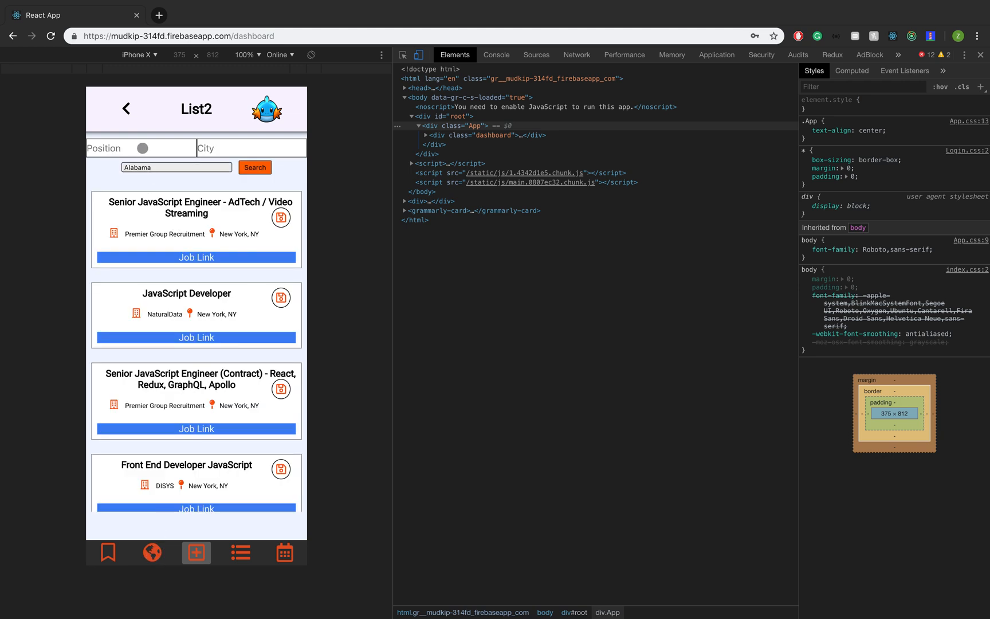
click(140, 148)
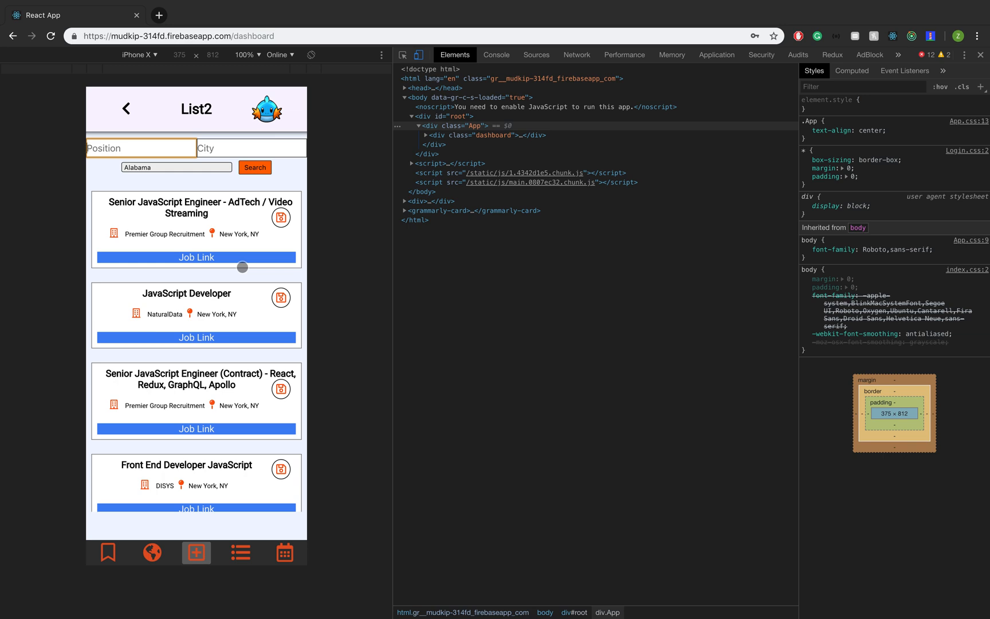
text(react)
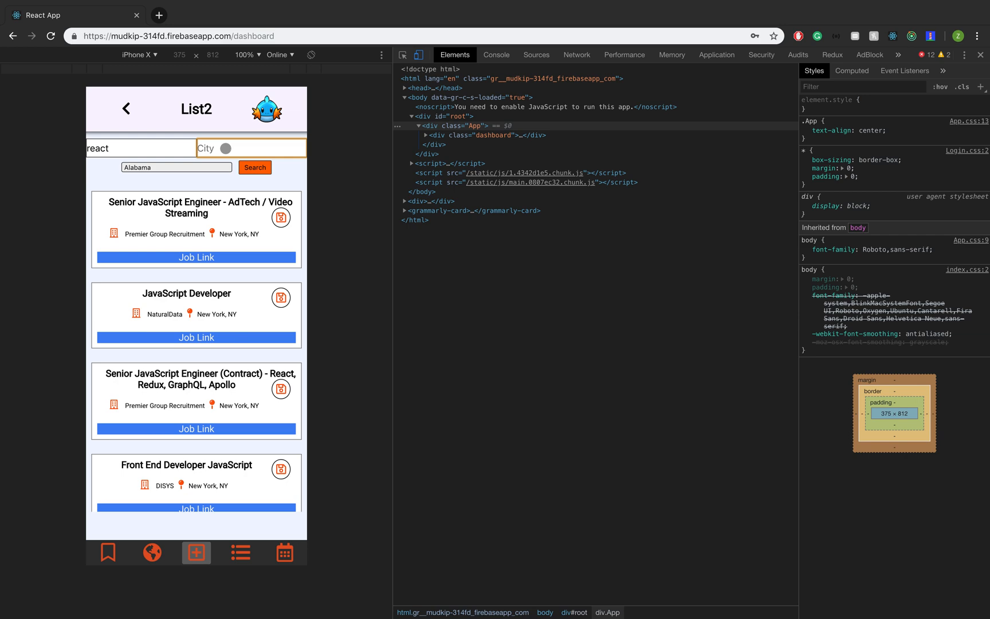
click(176, 166)
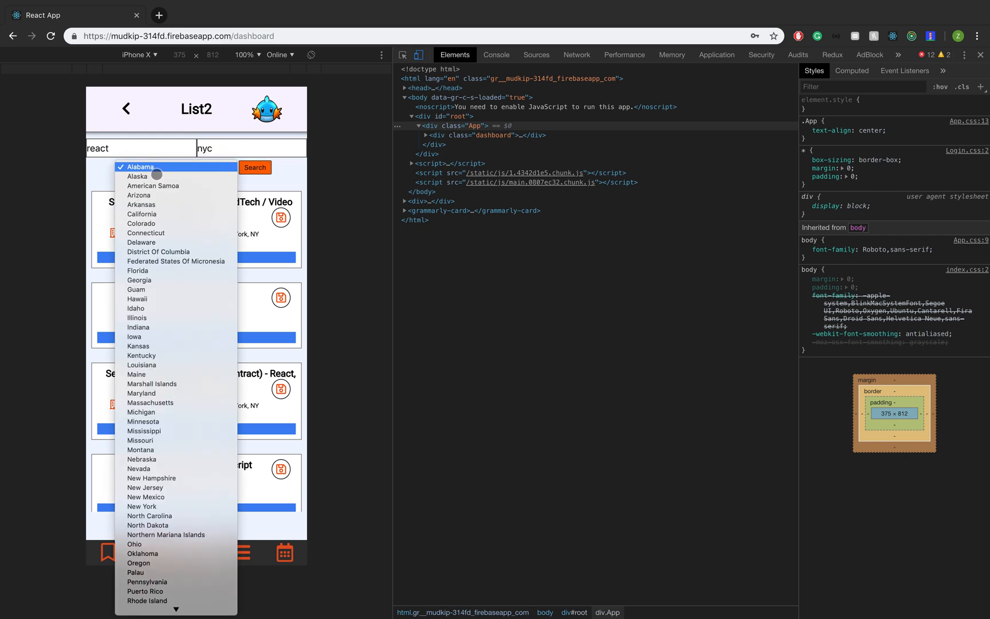
click(140, 166)
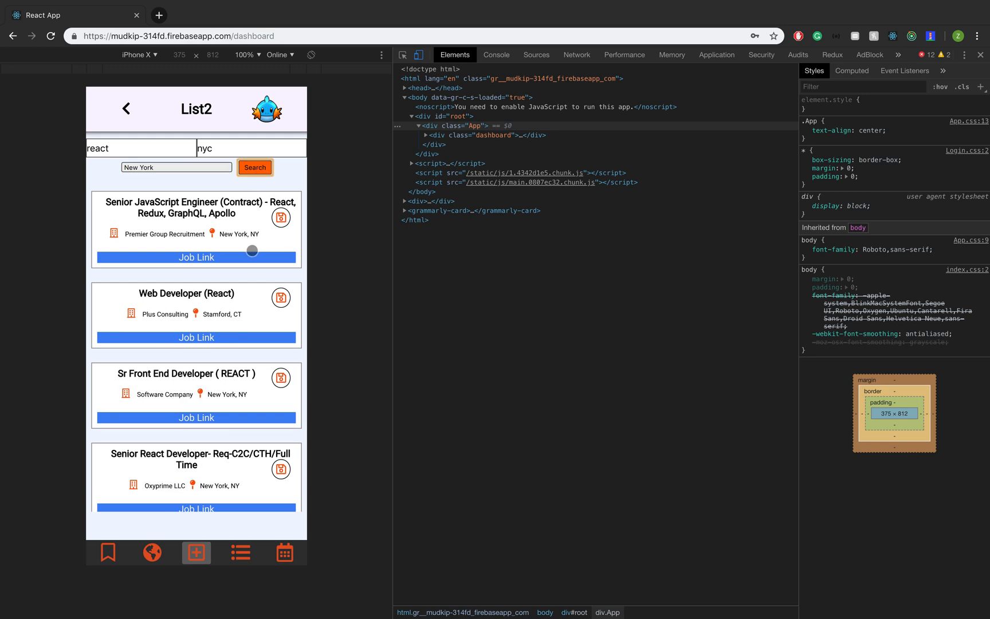
scroll(down, 3)
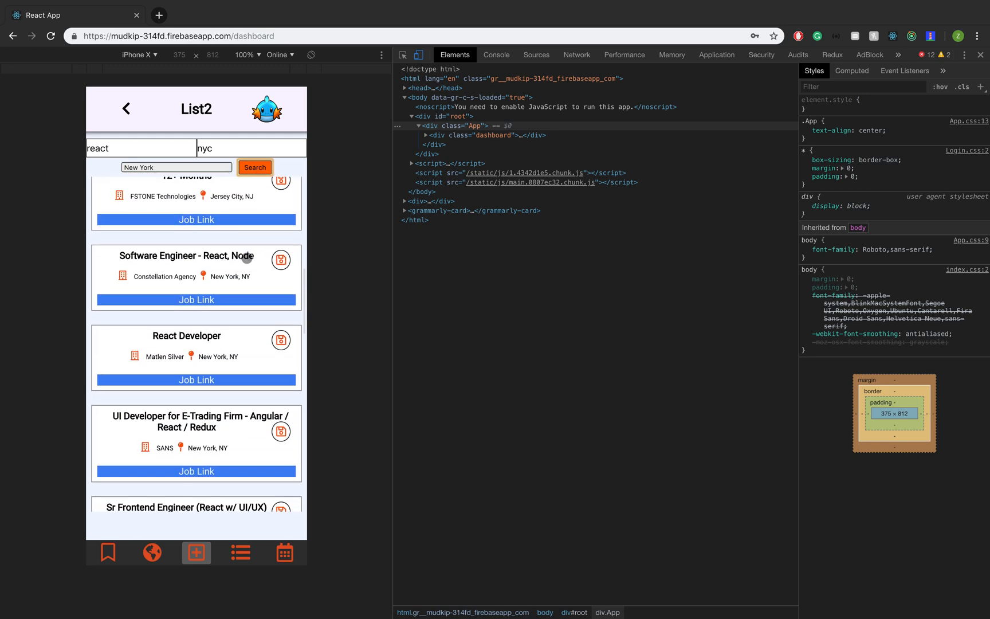
scroll(down, 3)
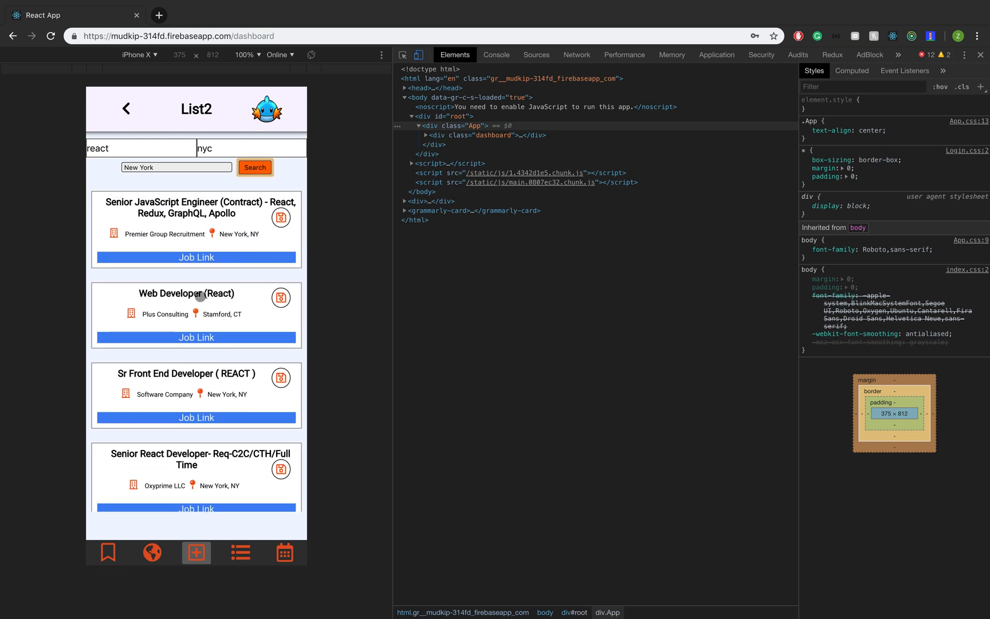
mouse_move(180, 359)
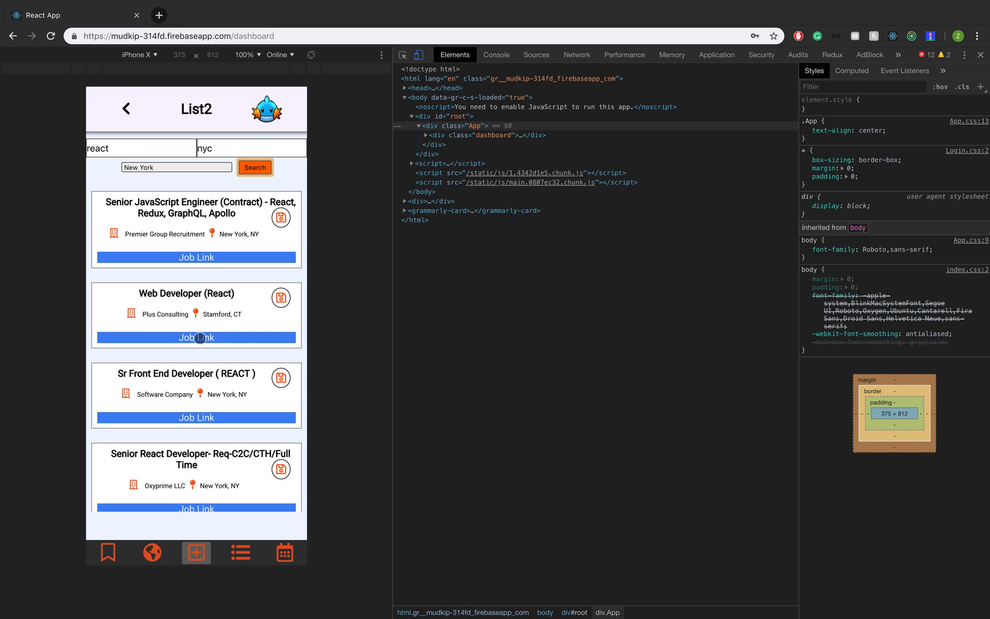
Open Plus Consulting's Web Developer (React) ZipRecruiter posting in a new tab.
click(196, 337)
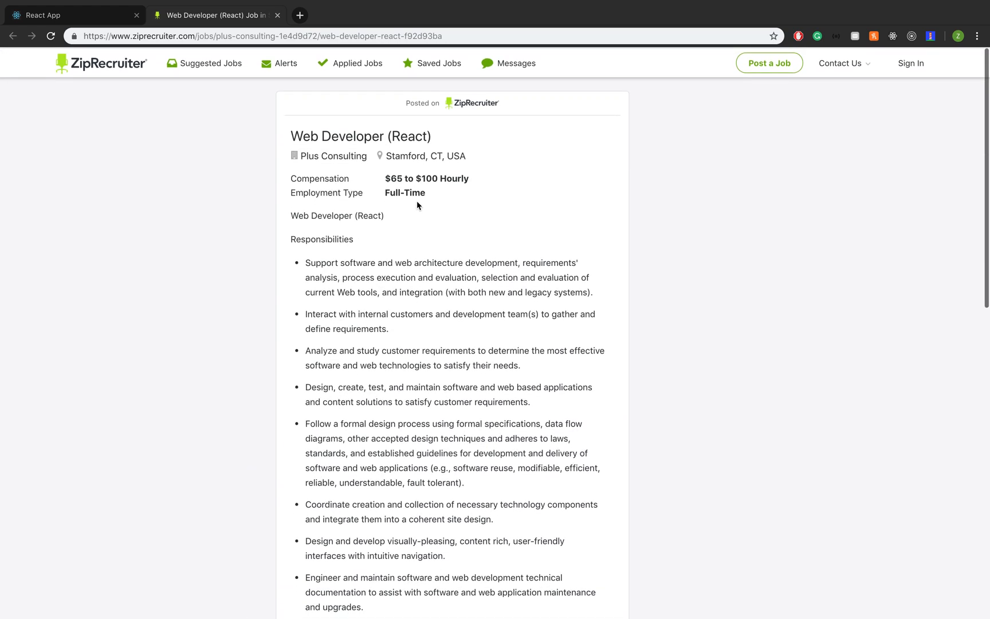
drag(383, 178, 452, 178)
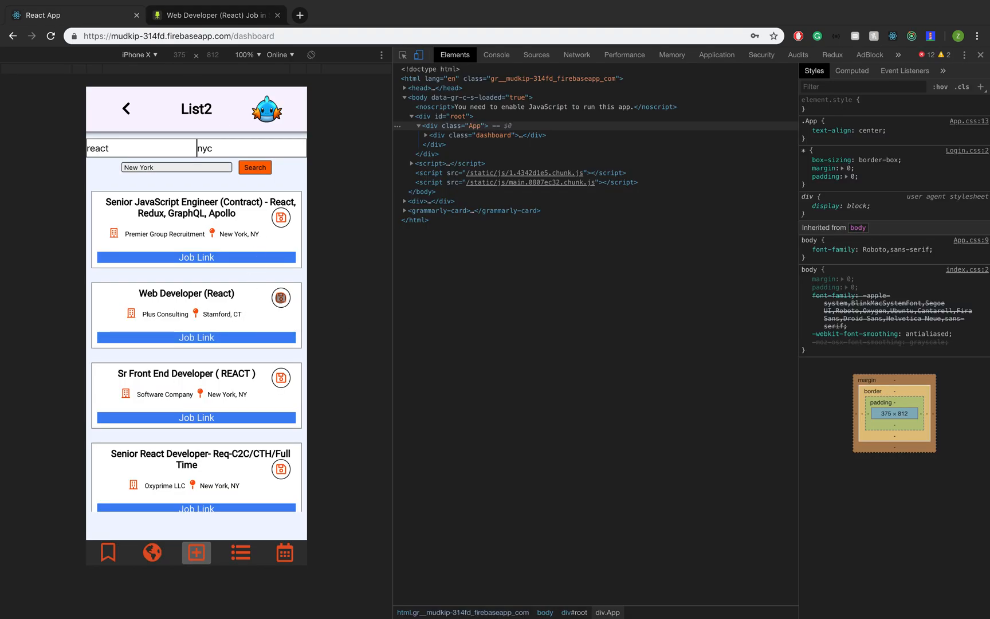
Save the Web Developer (React) job to List2 and view its job information.
click(280, 297)
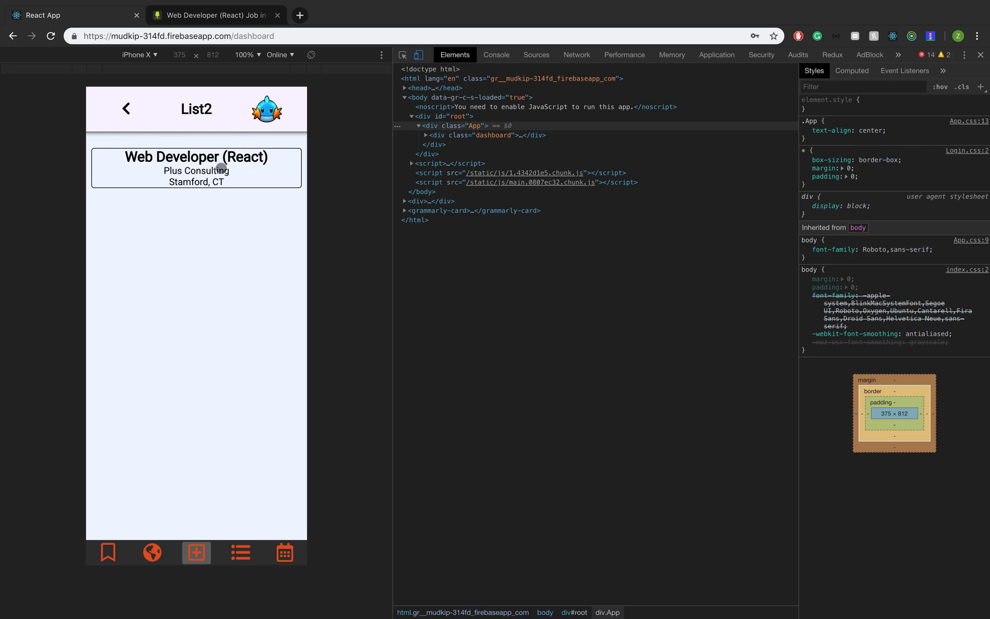
click(195, 168)
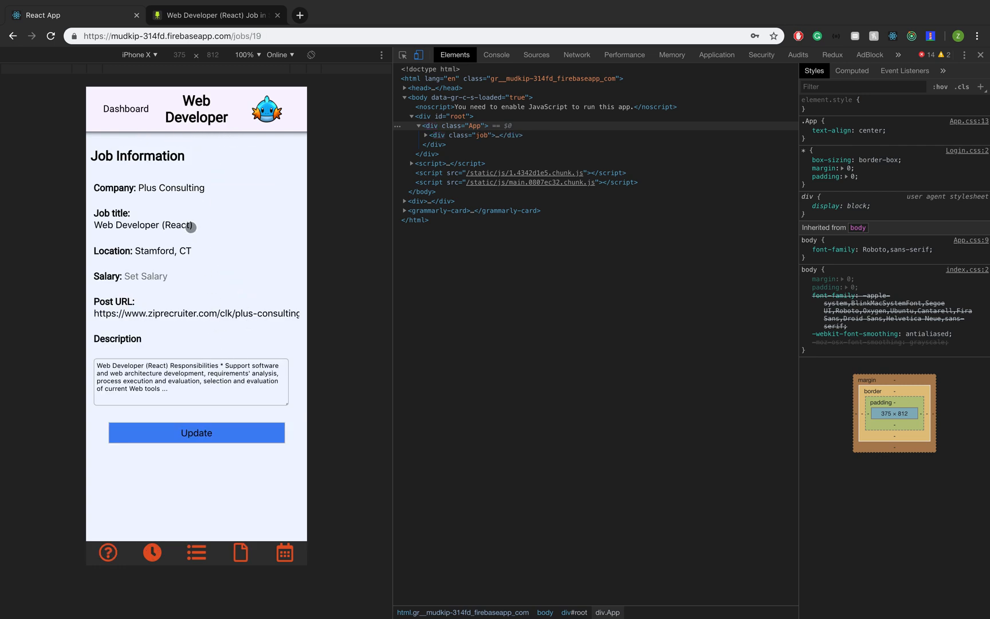
Enter '65 to 100 hourly' as the React job's salary.
click(179, 187)
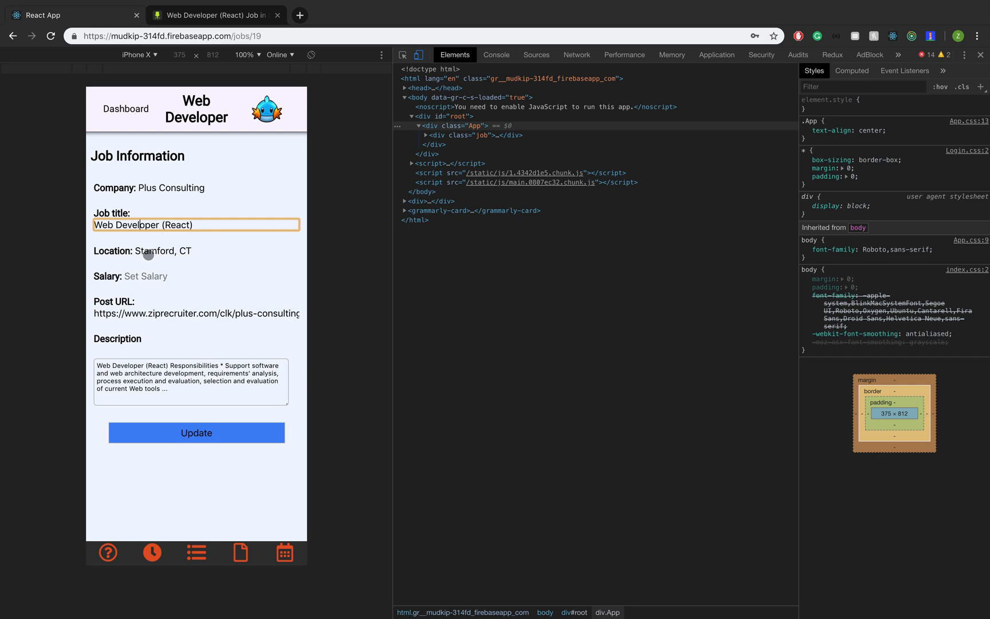
click(145, 276)
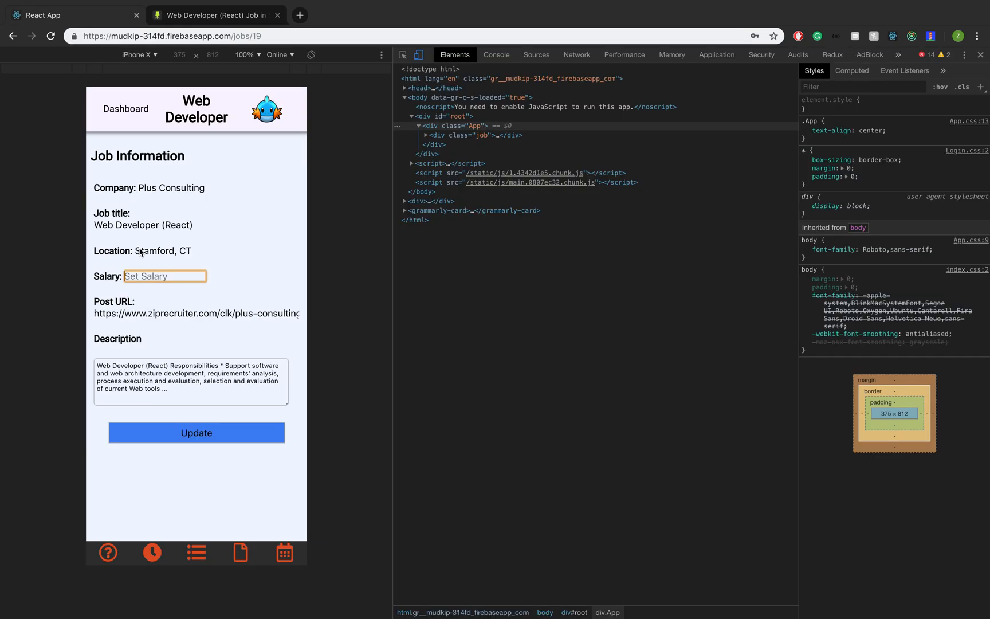
text(65)
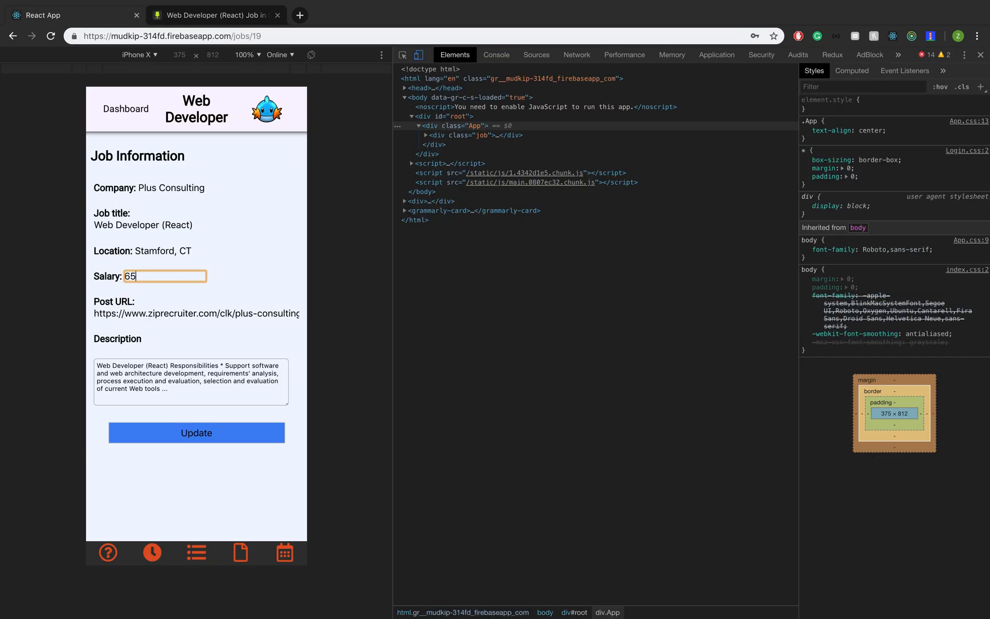
text(to 100 h)
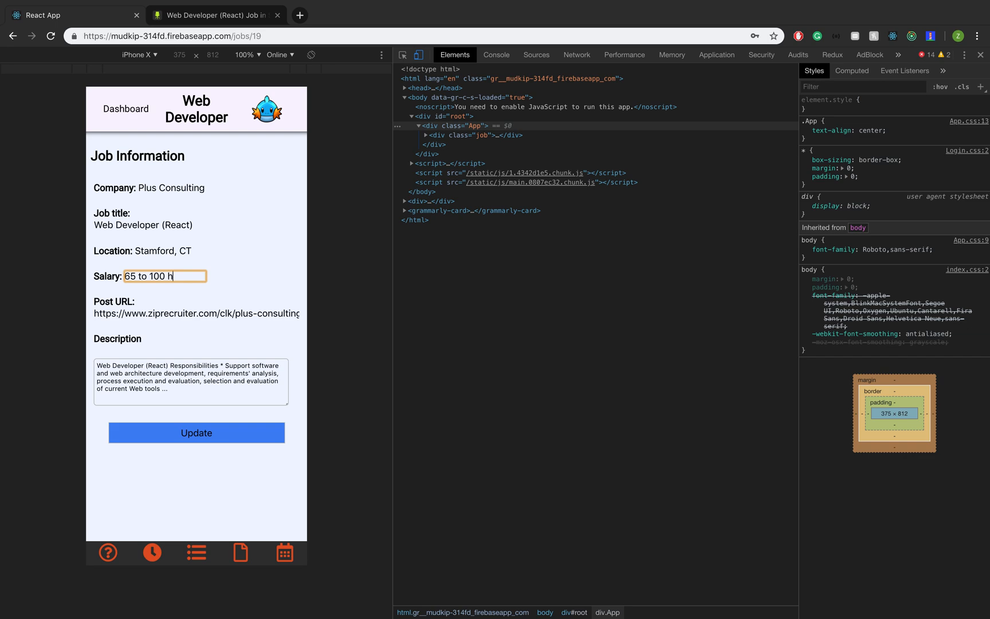
text(ourly)
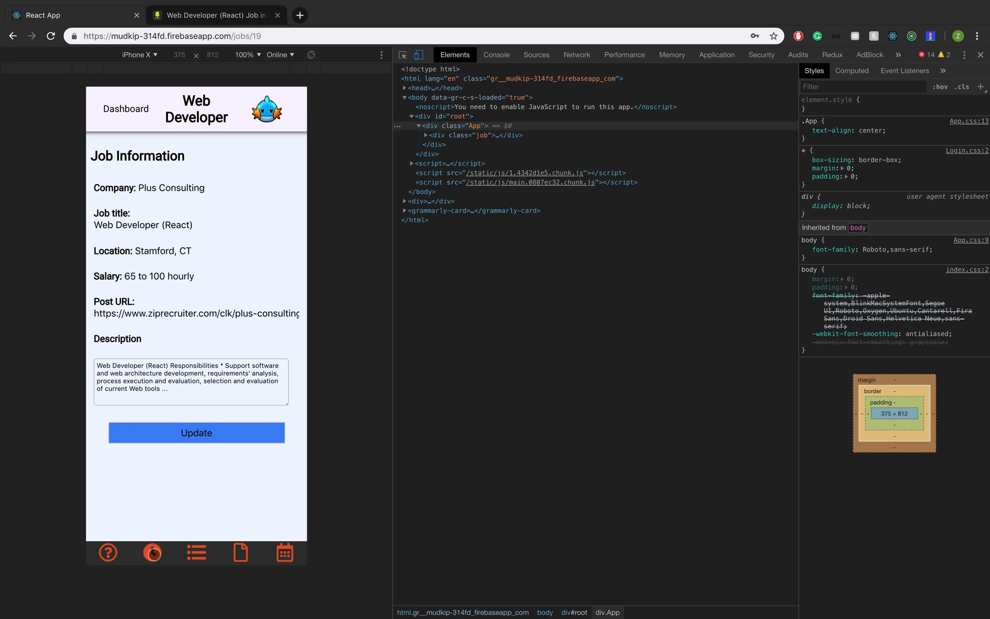
On the Key Dates page, enter 12/20/2018 as the Interview 1 date.
click(152, 553)
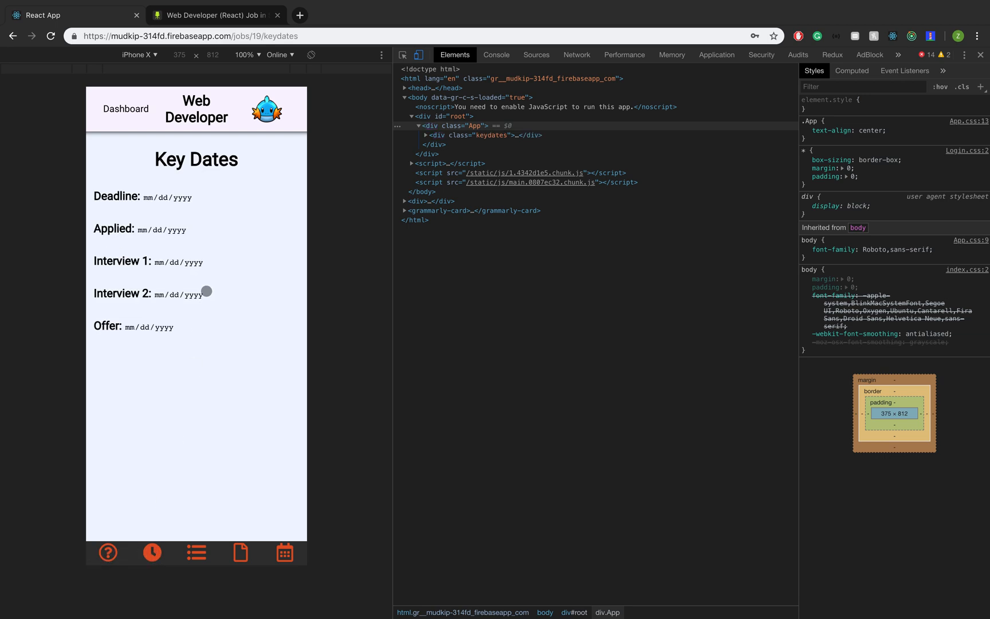
click(180, 197)
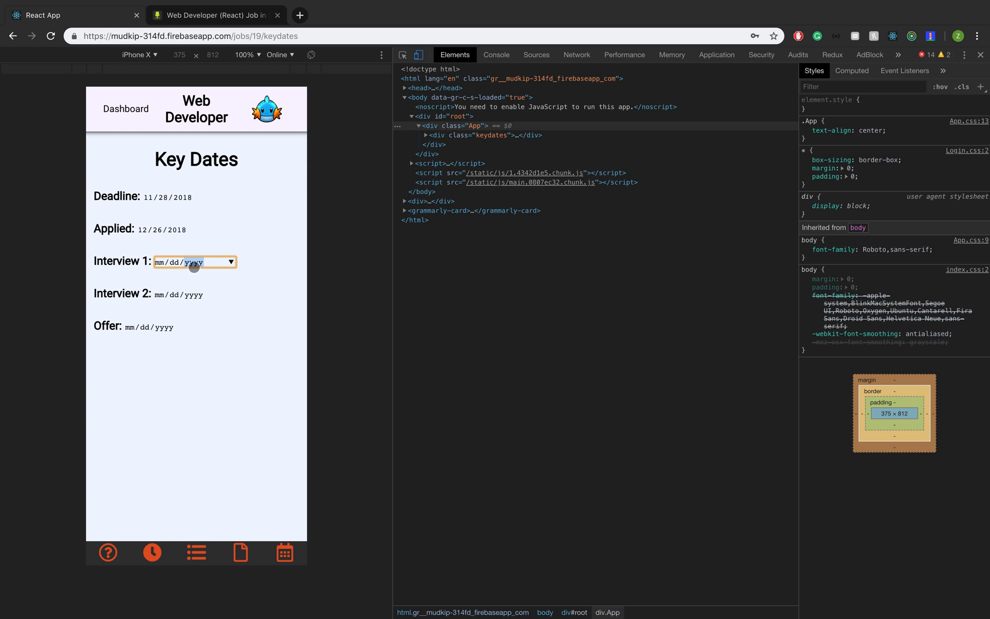
text(12/20/2018)
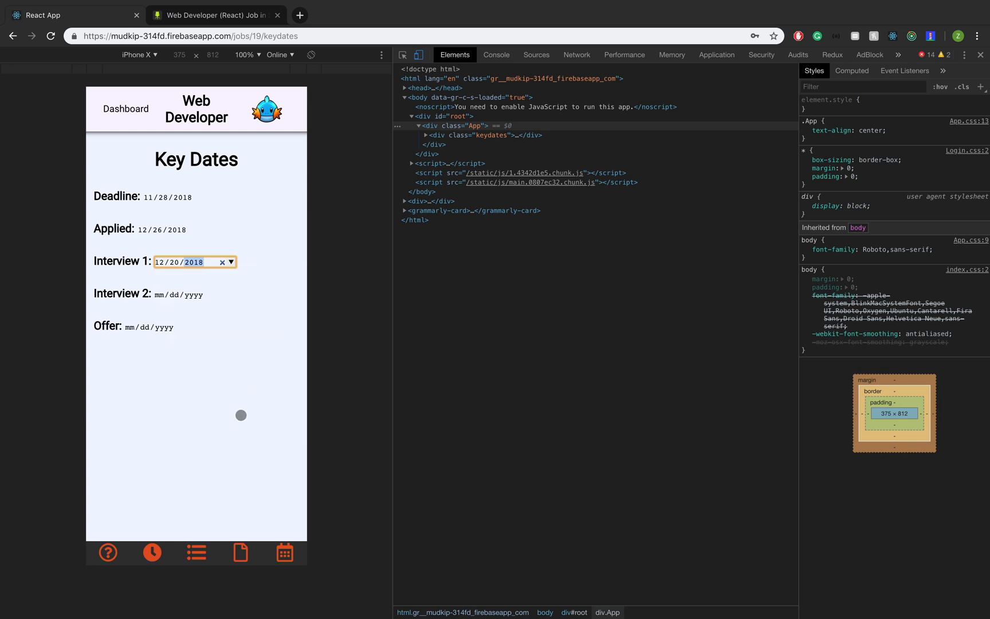
mouse_move(138, 506)
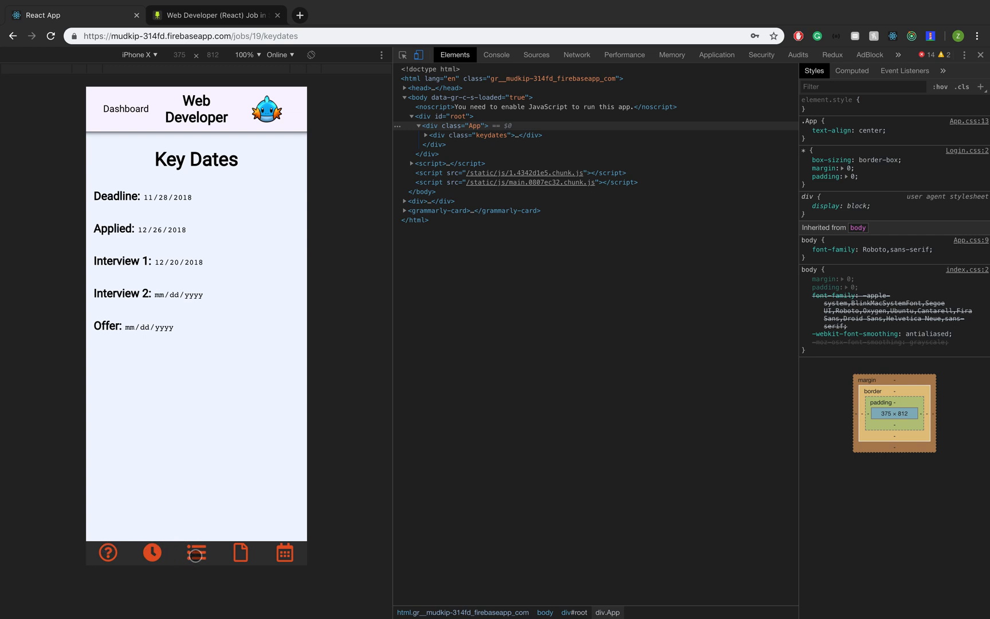
Save a Tweak Resume task due December 13, 2018 on the job's Tasks page.
click(196, 553)
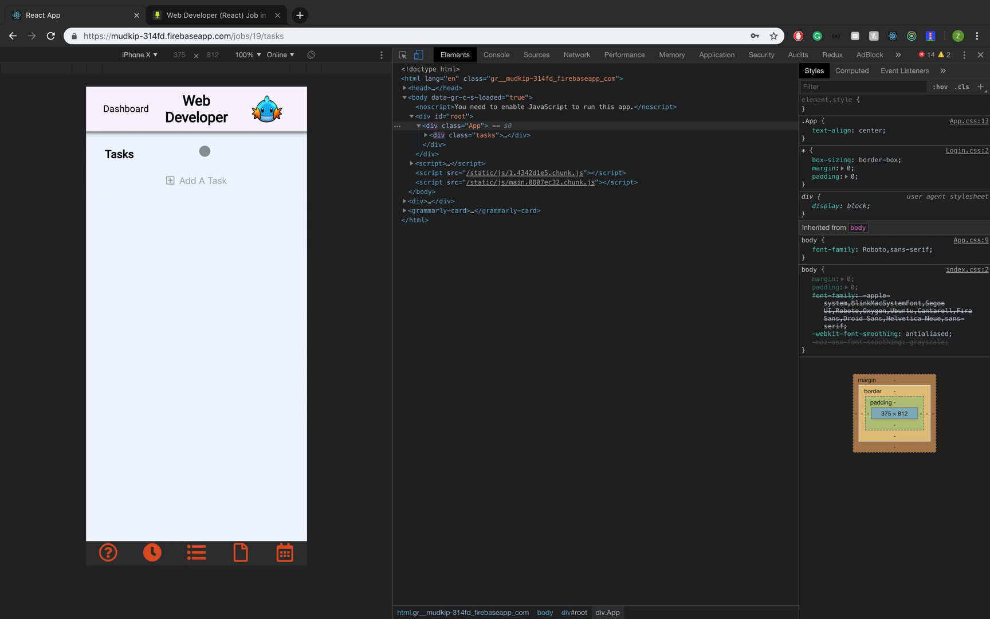
click(203, 180)
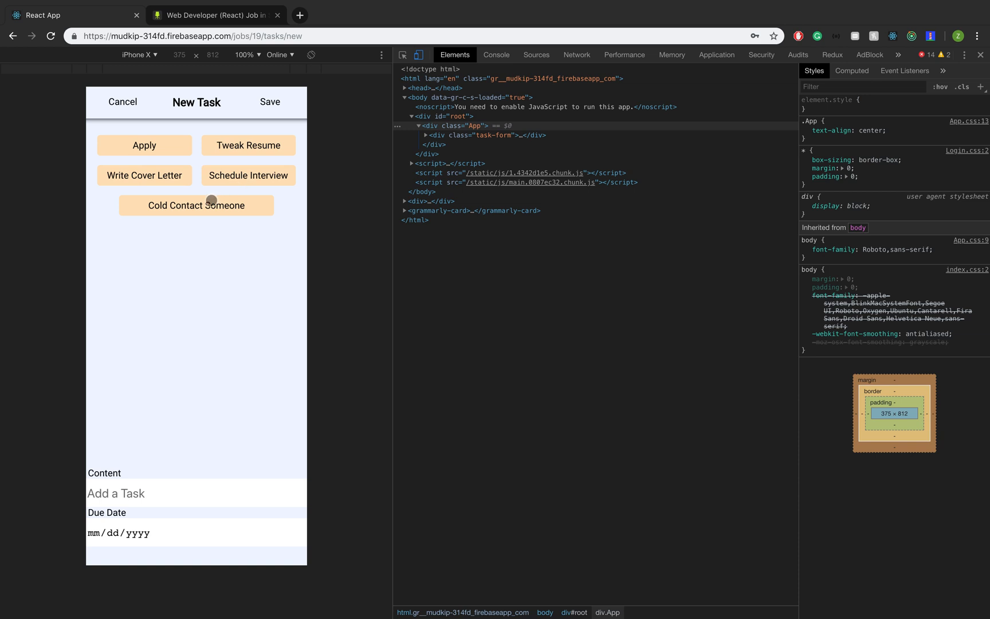
click(196, 205)
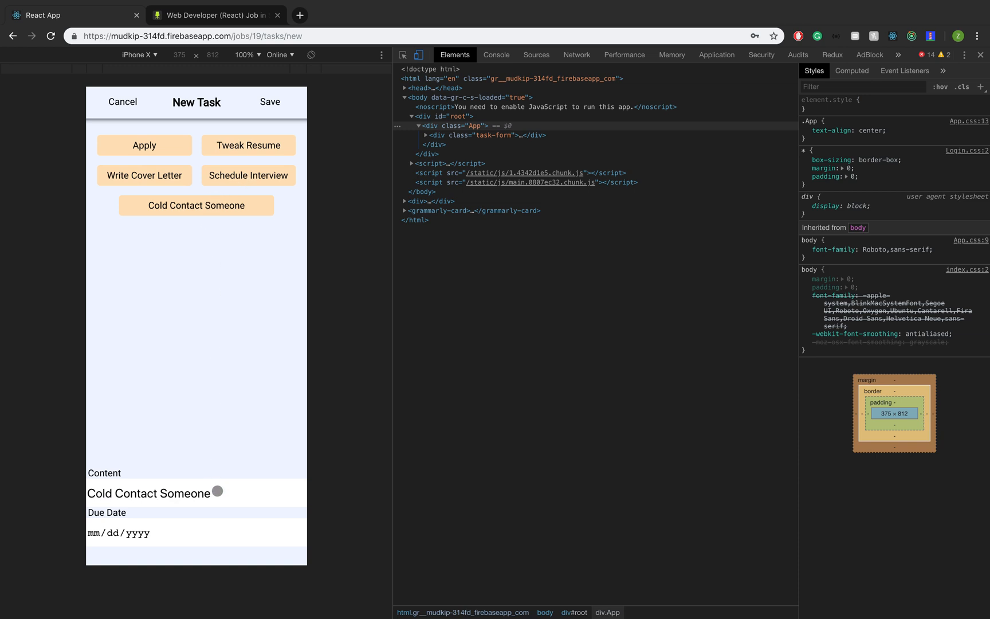
text(jk)
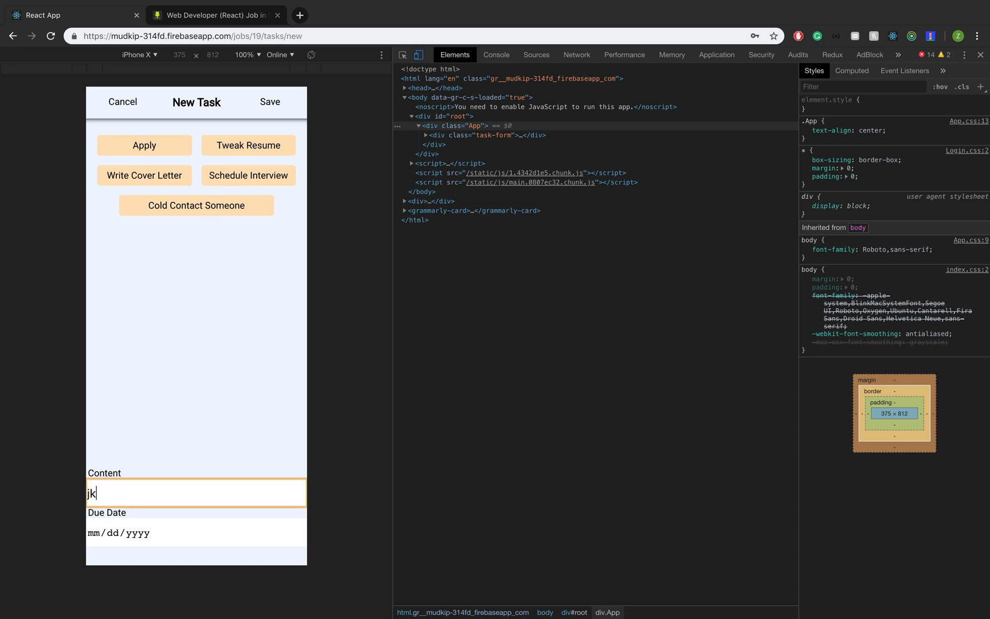
text(o)
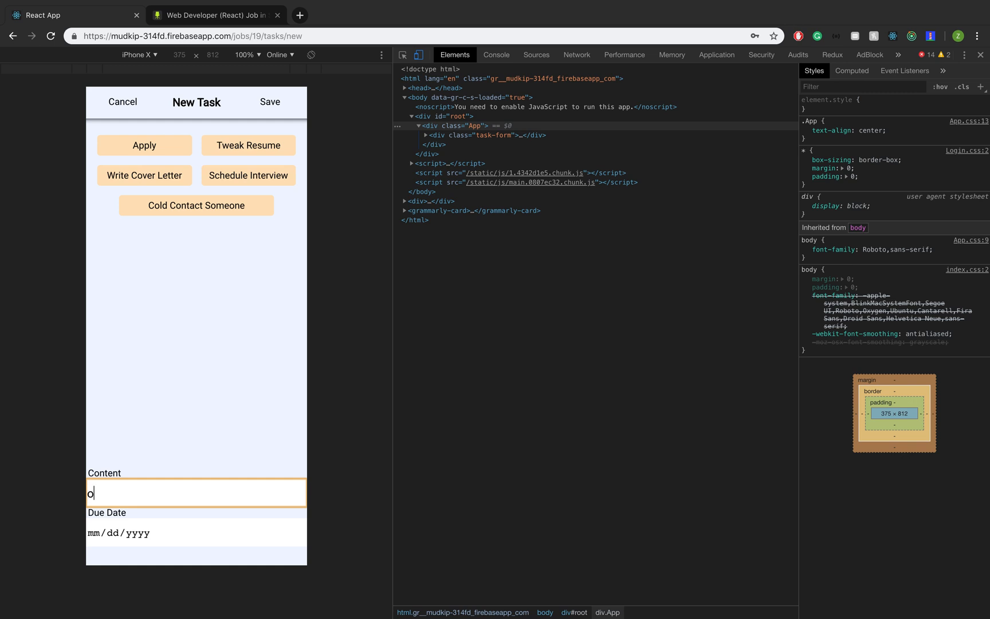
text(wn content)
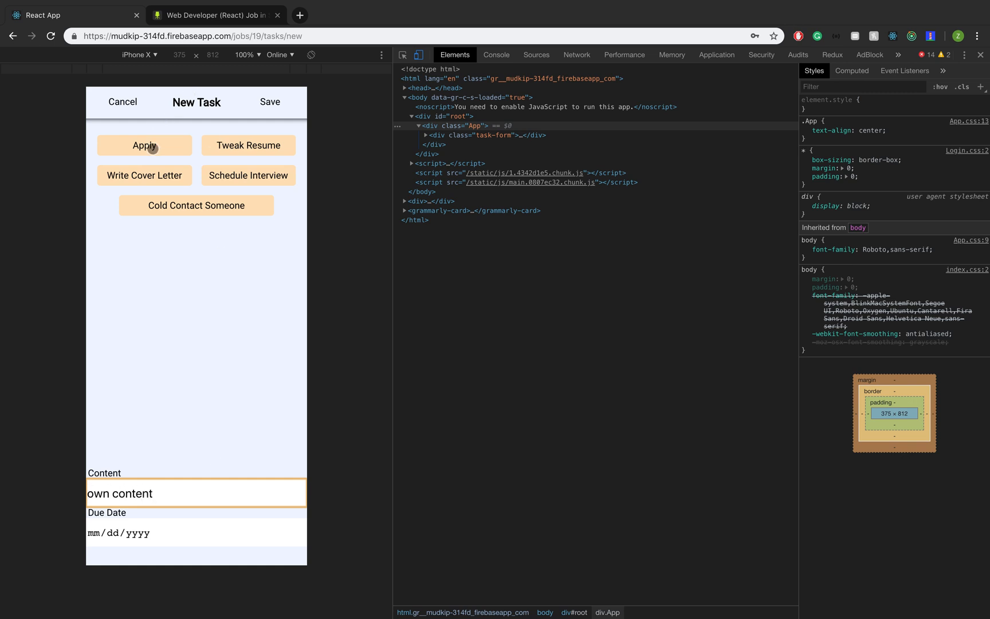
mouse_move(196, 158)
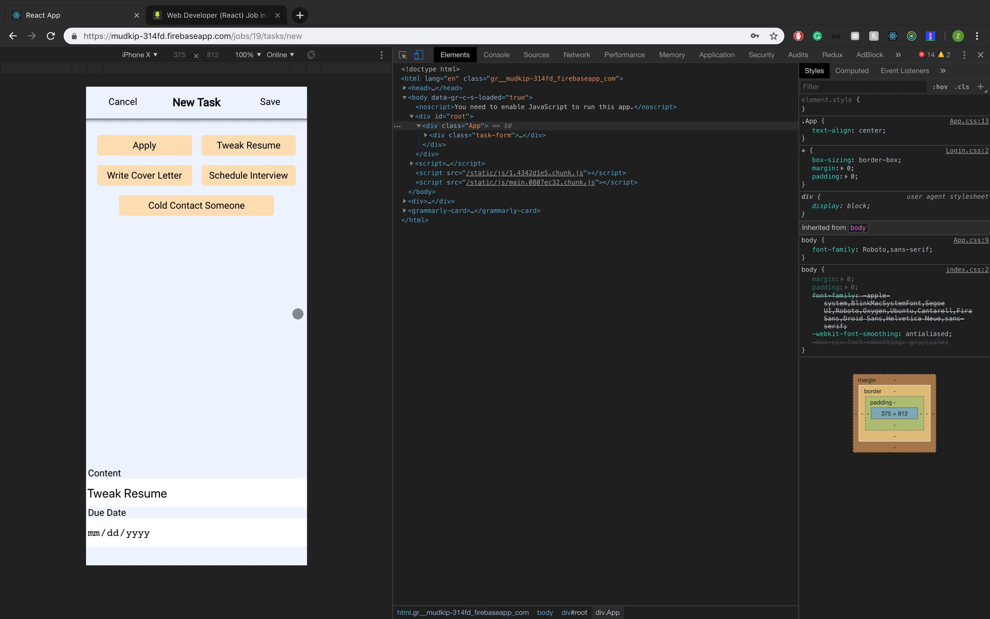
click(177, 532)
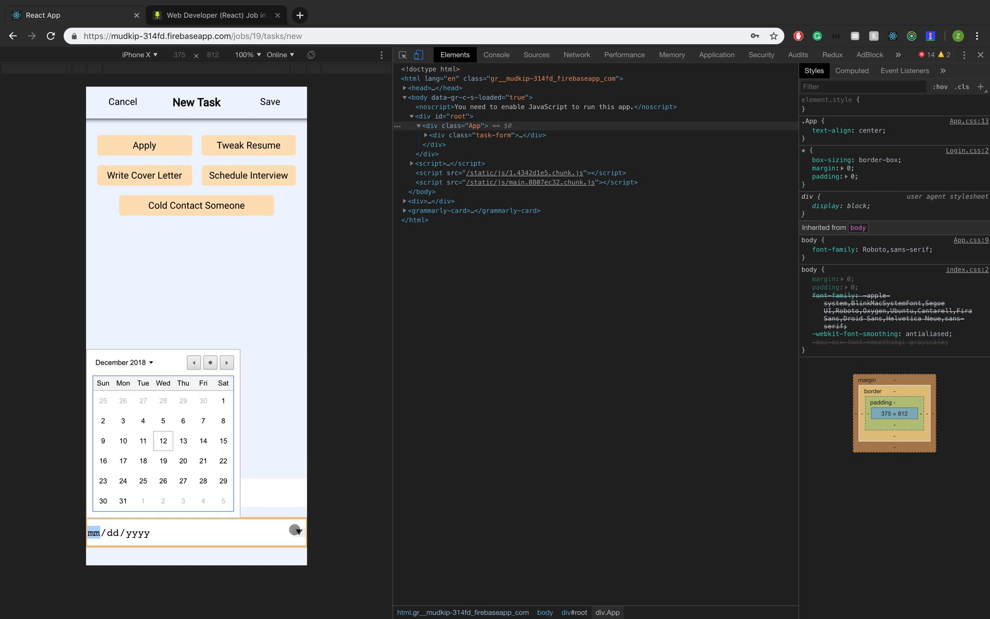
click(183, 441)
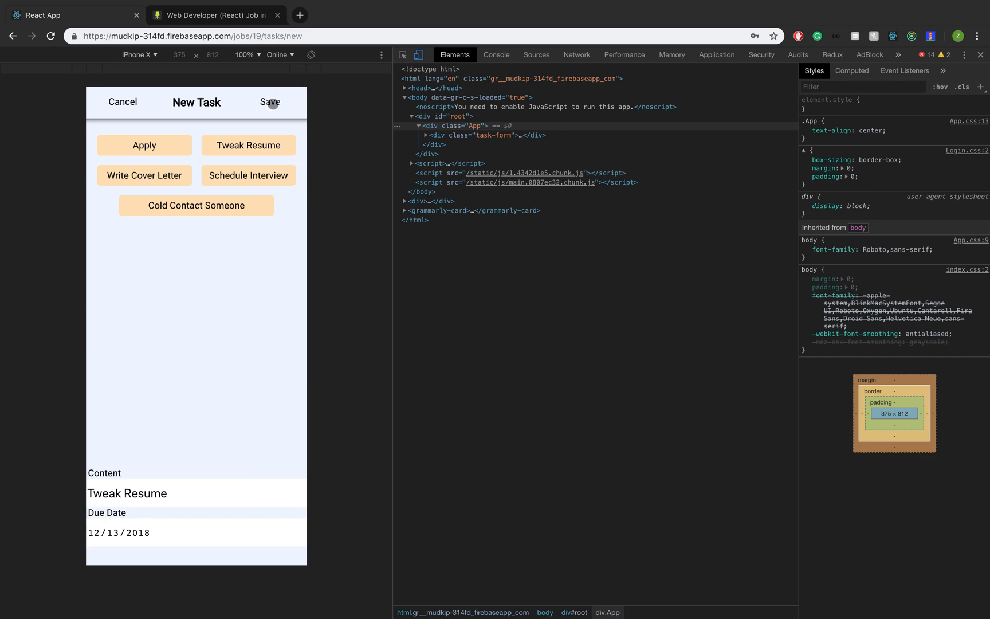
click(268, 103)
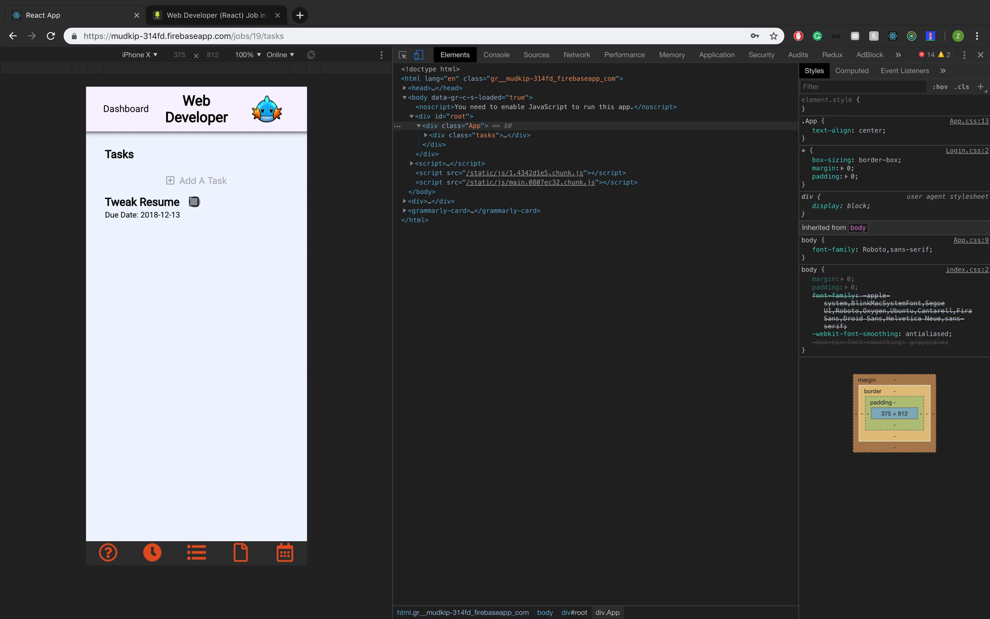
Check off the Tweak Resume task so it shows struck through.
click(194, 202)
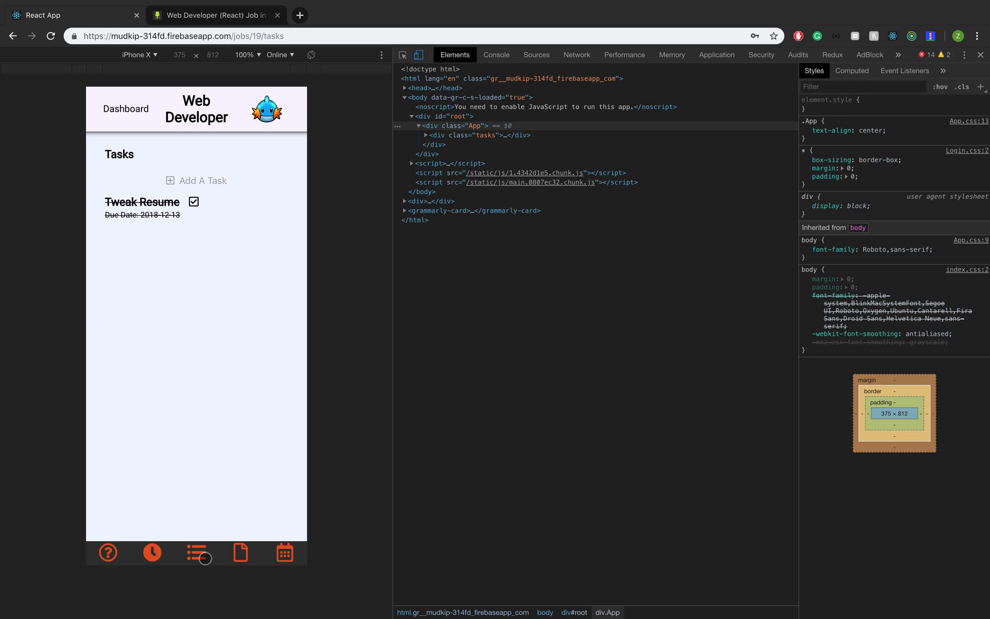
mouse_move(203, 186)
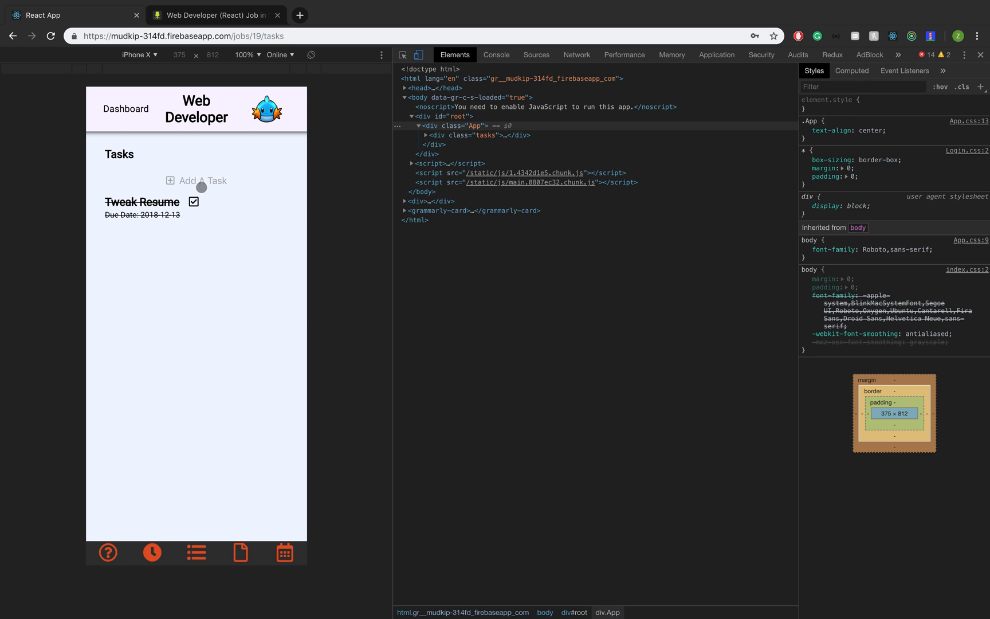
mouse_move(240, 552)
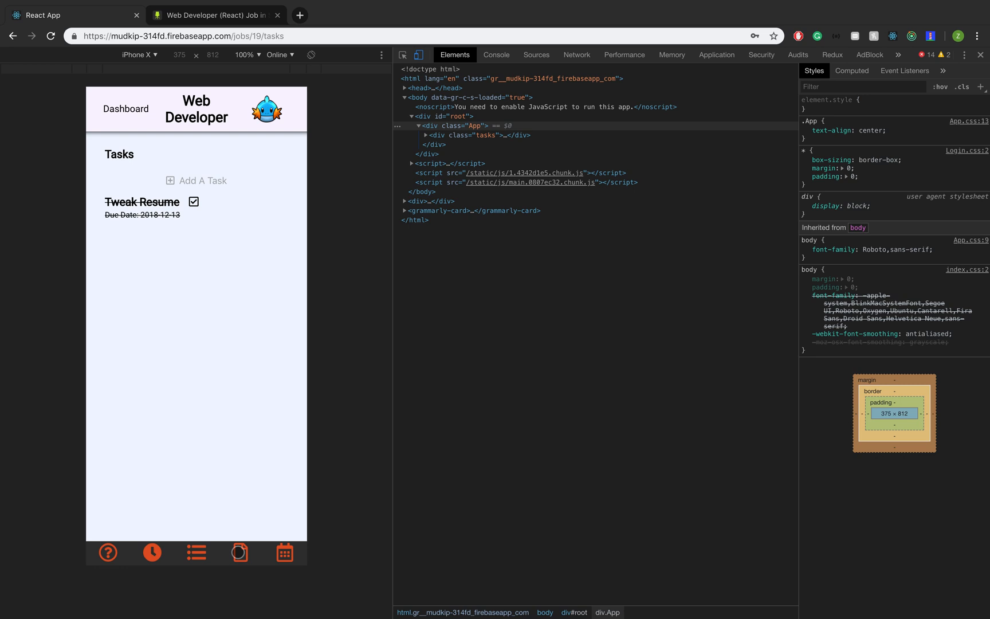
Attach Resume.pdf from the Desktop as the Web Developer job's resume, then begin uploading.
click(240, 553)
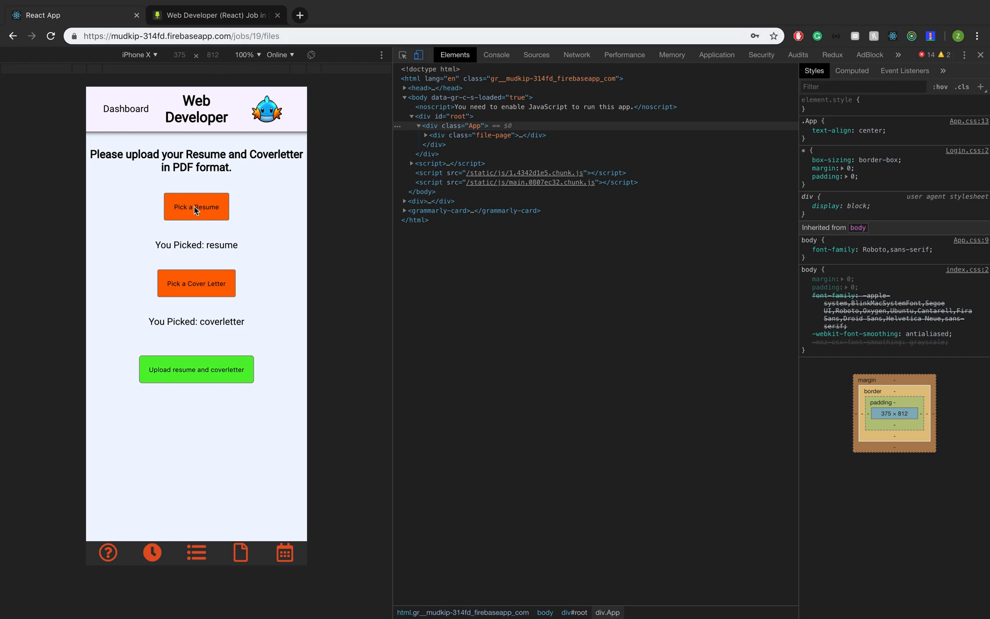
click(196, 206)
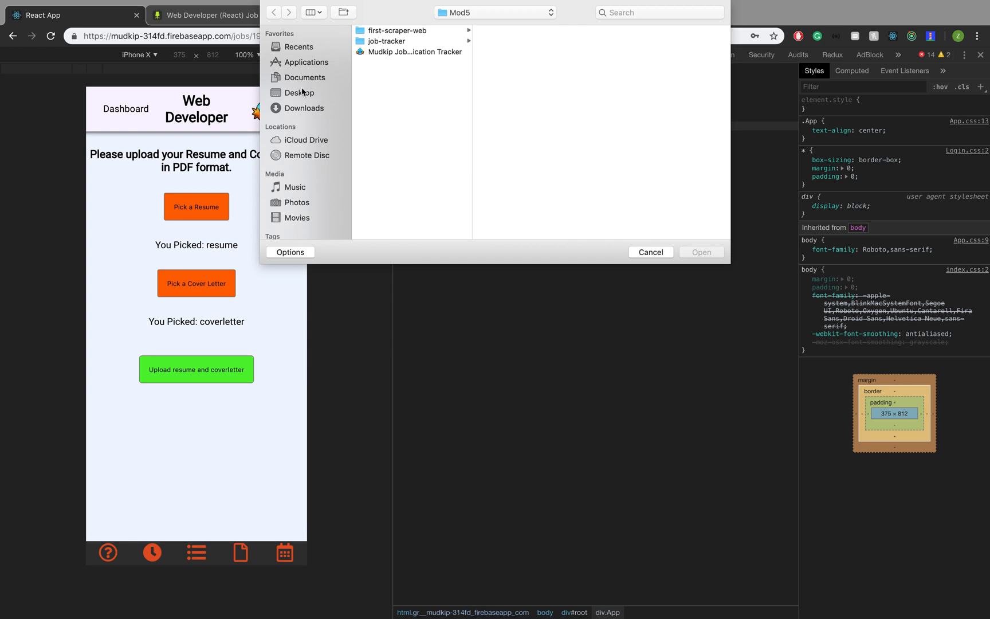
click(300, 93)
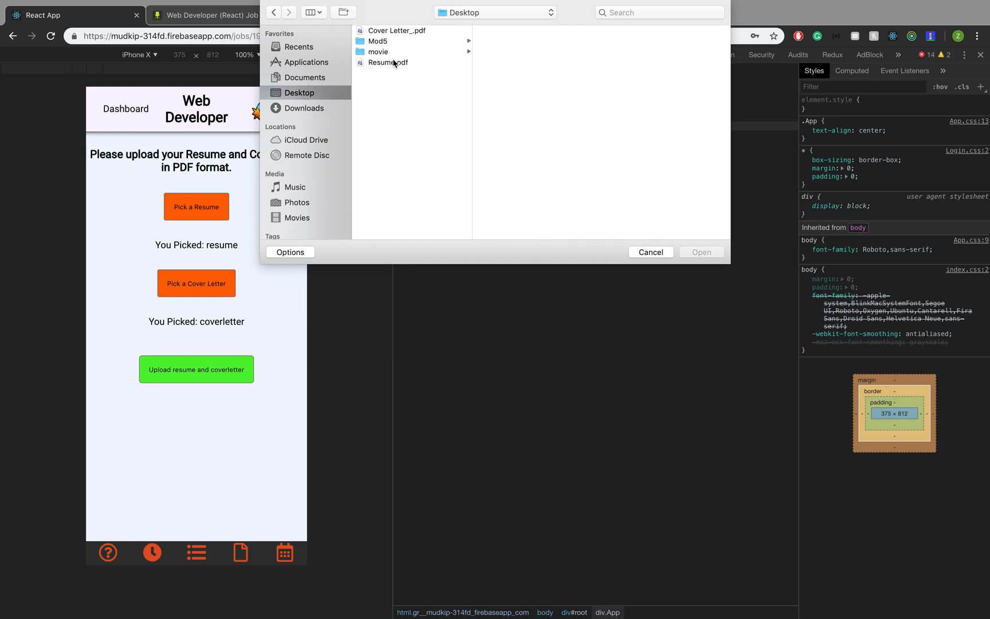
double_click(388, 61)
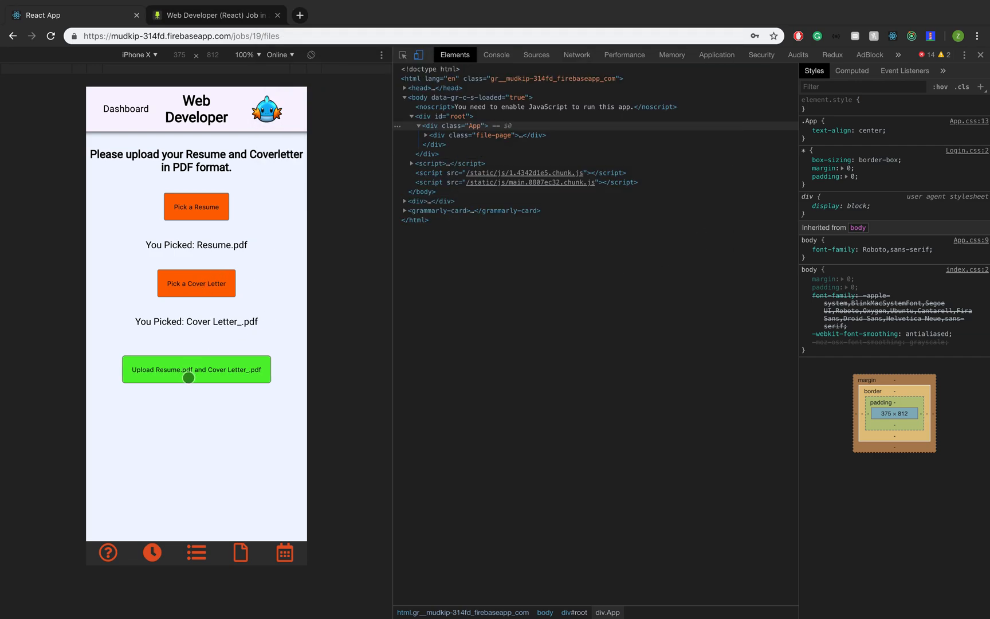
click(196, 369)
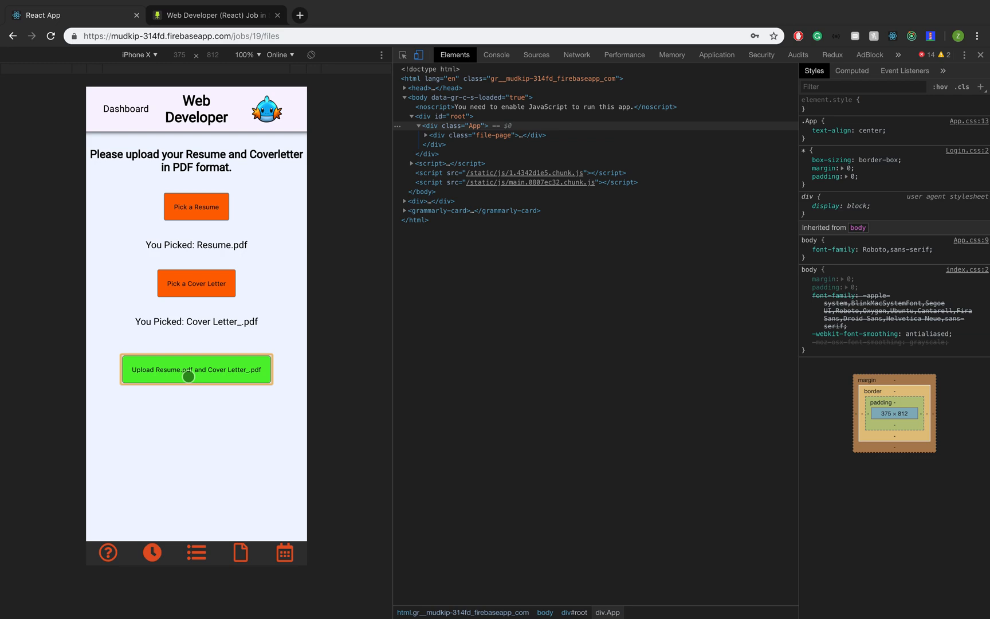
Finish uploading the resume and cover letter, then view the December 2018 calendar.
click(196, 369)
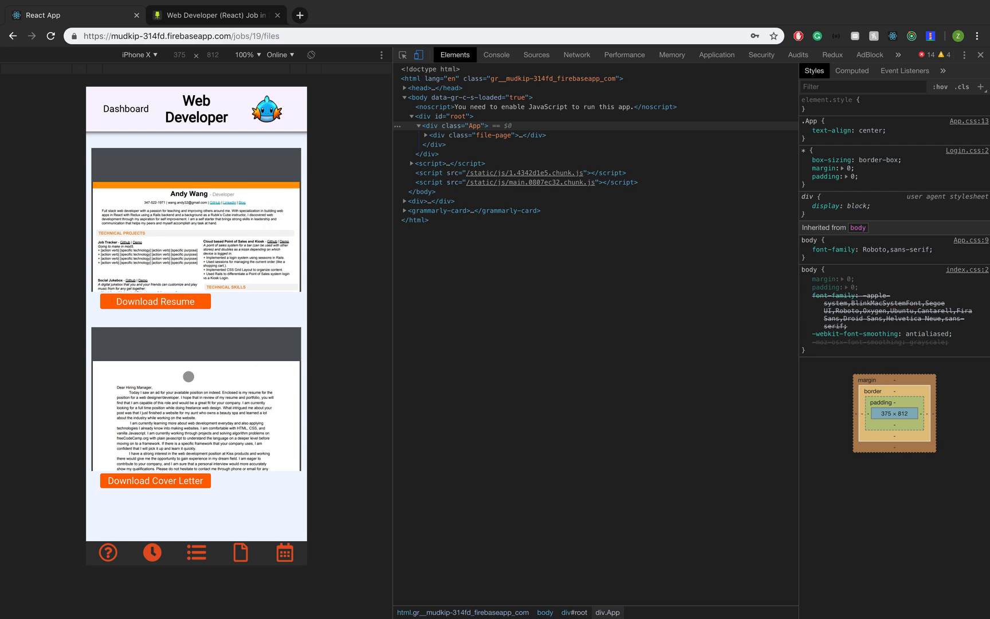
scroll(down, 3)
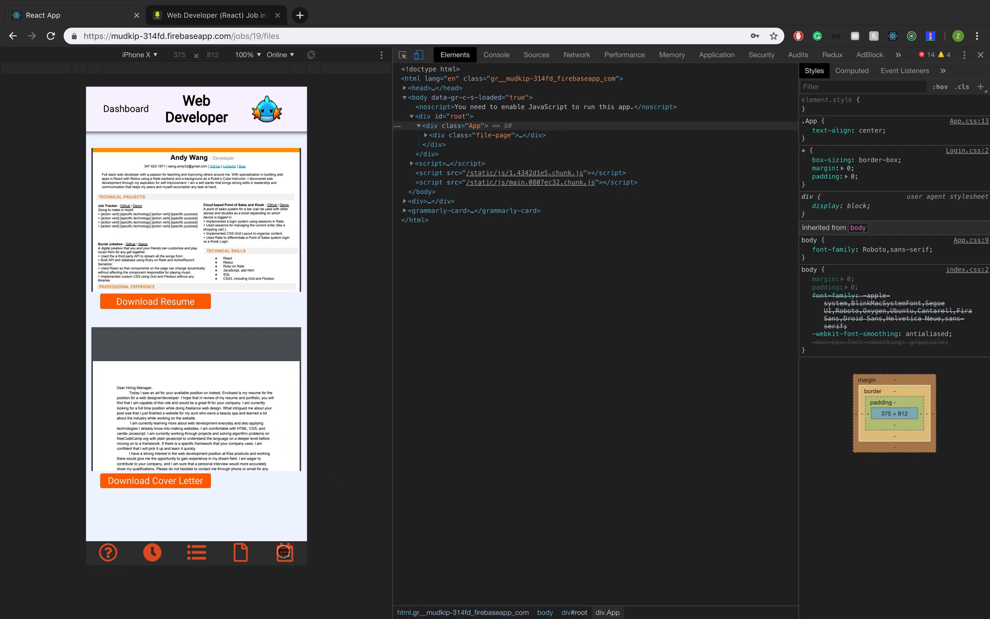
click(284, 552)
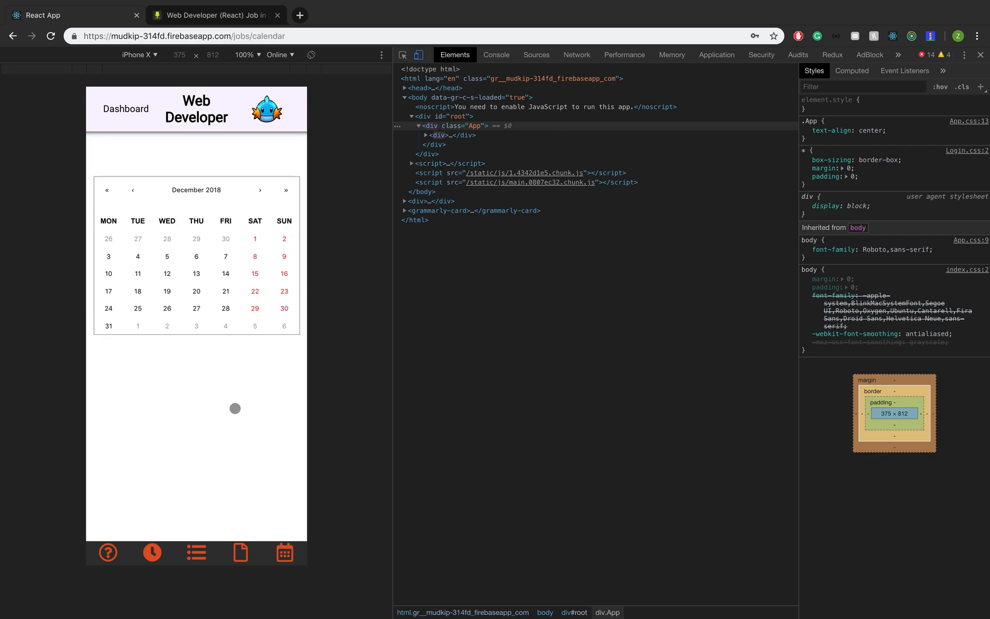